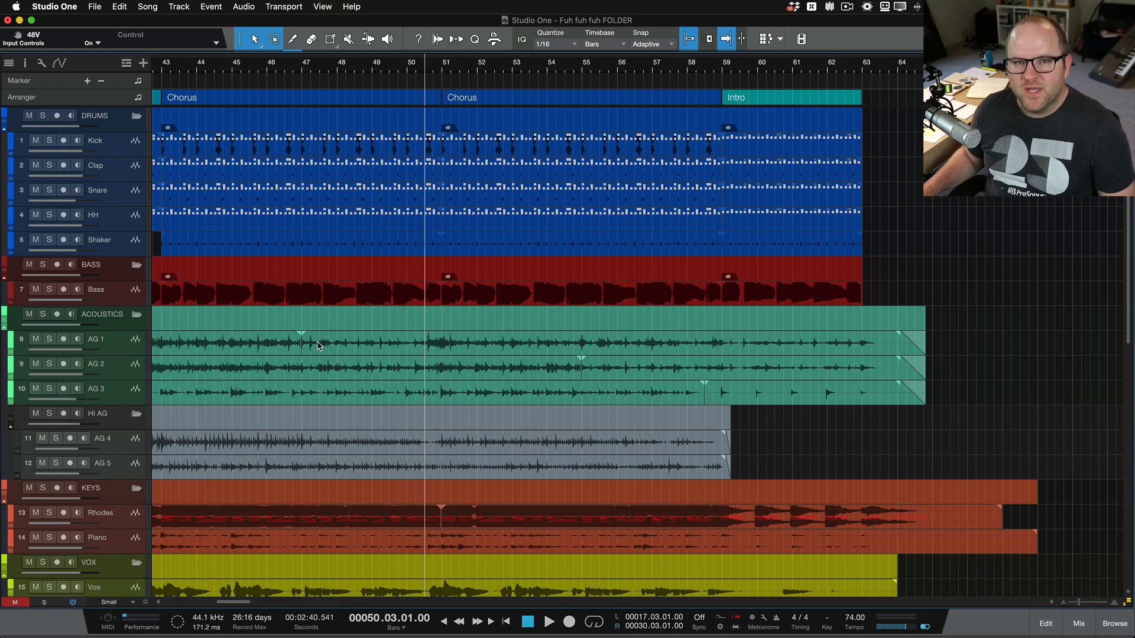
pyautogui.moveTo(475, 496)
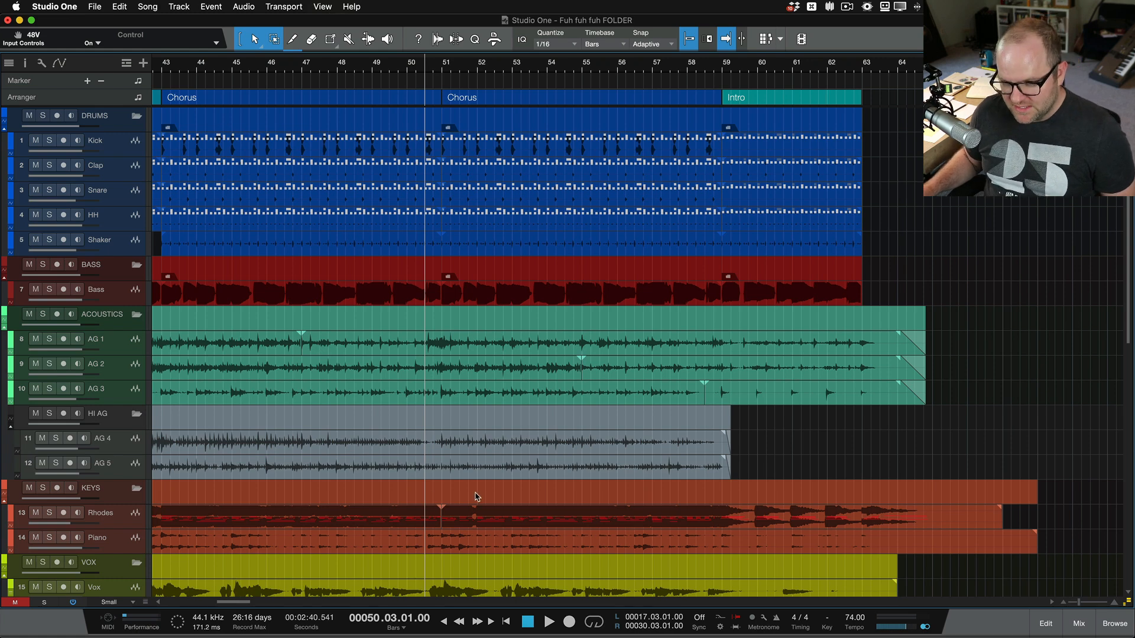
pyautogui.moveTo(426, 214)
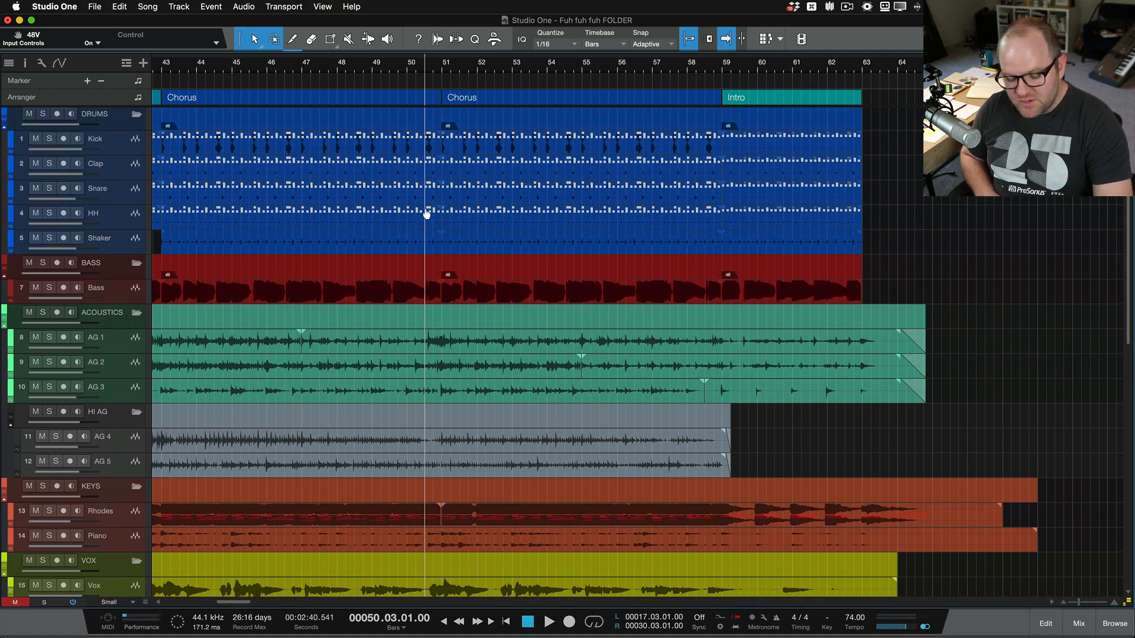
# Play through the chorus, stop, and scroll down to the BGV 1–10 tracks.
pyautogui.click(550, 621)
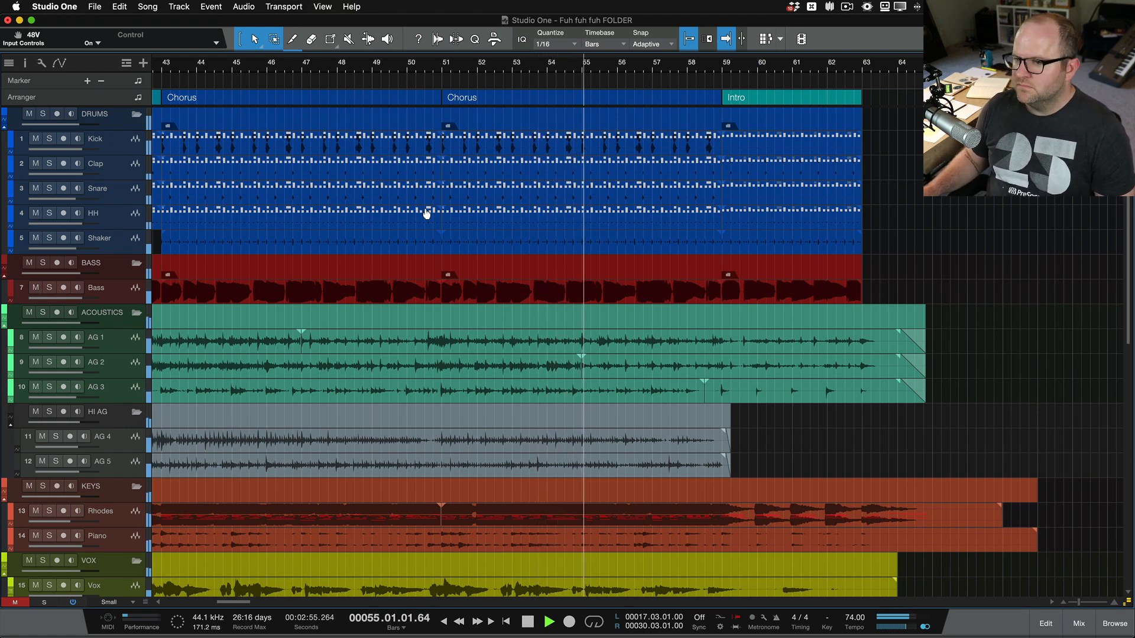
pyautogui.click(527, 620)
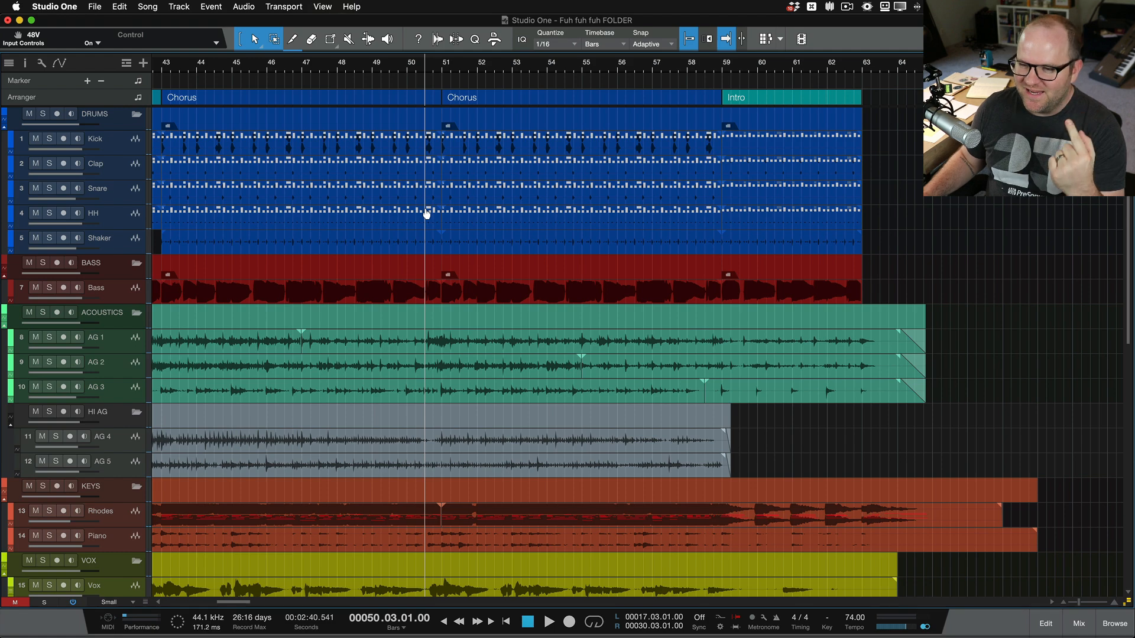
pyautogui.scroll(-3)
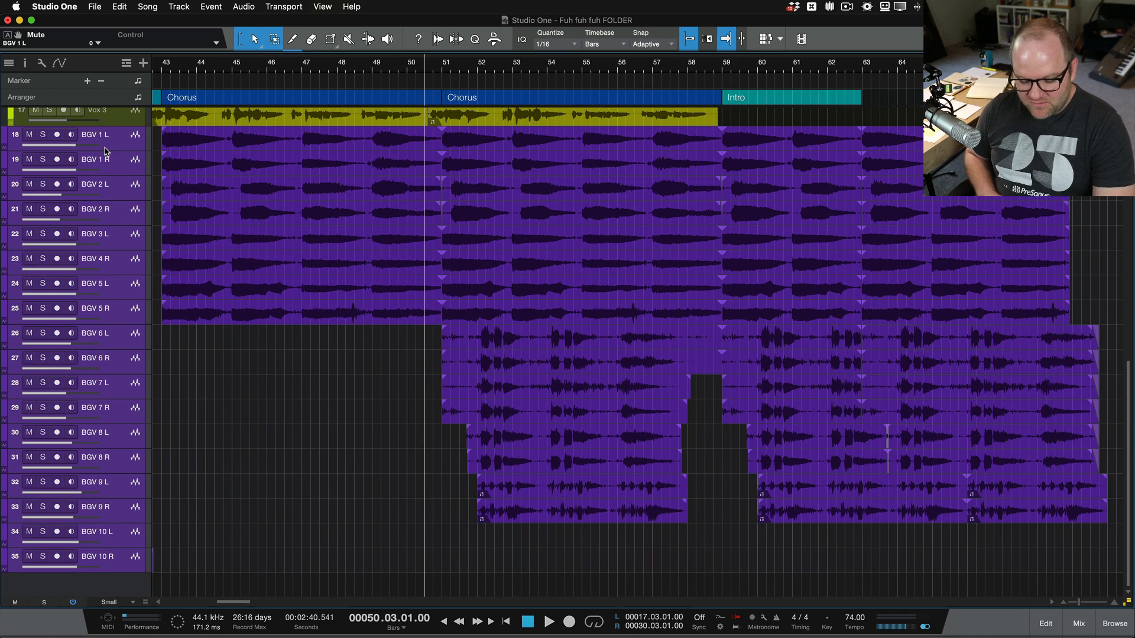
# Solo all the background vocals, audition them, and mute the BGV 6–10 parts.
pyautogui.click(549, 621)
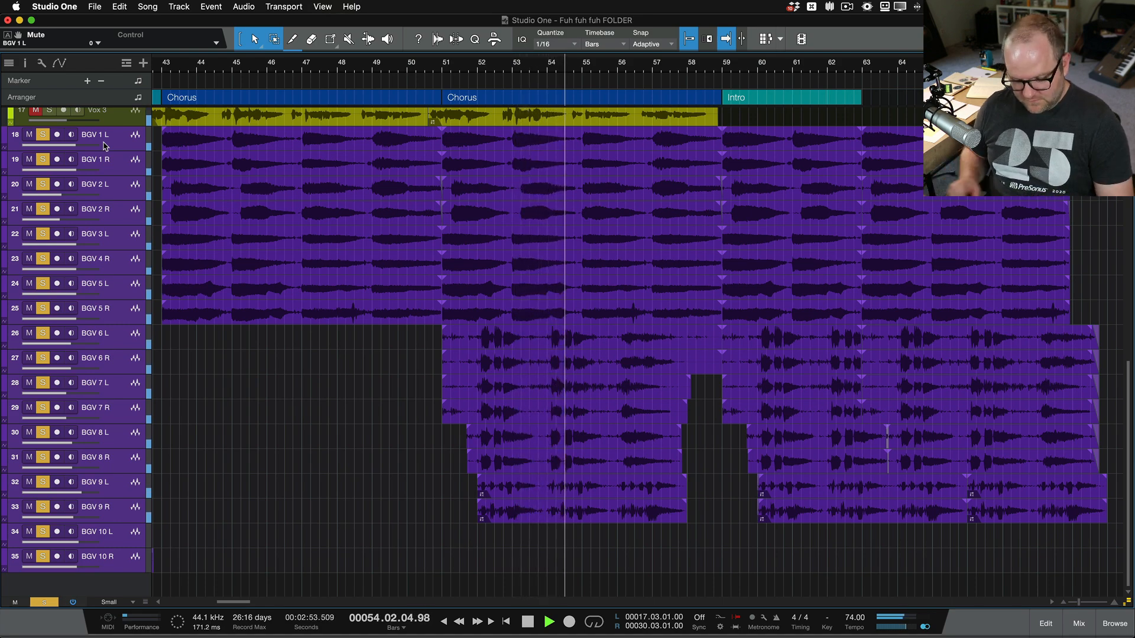
pyautogui.click(528, 620)
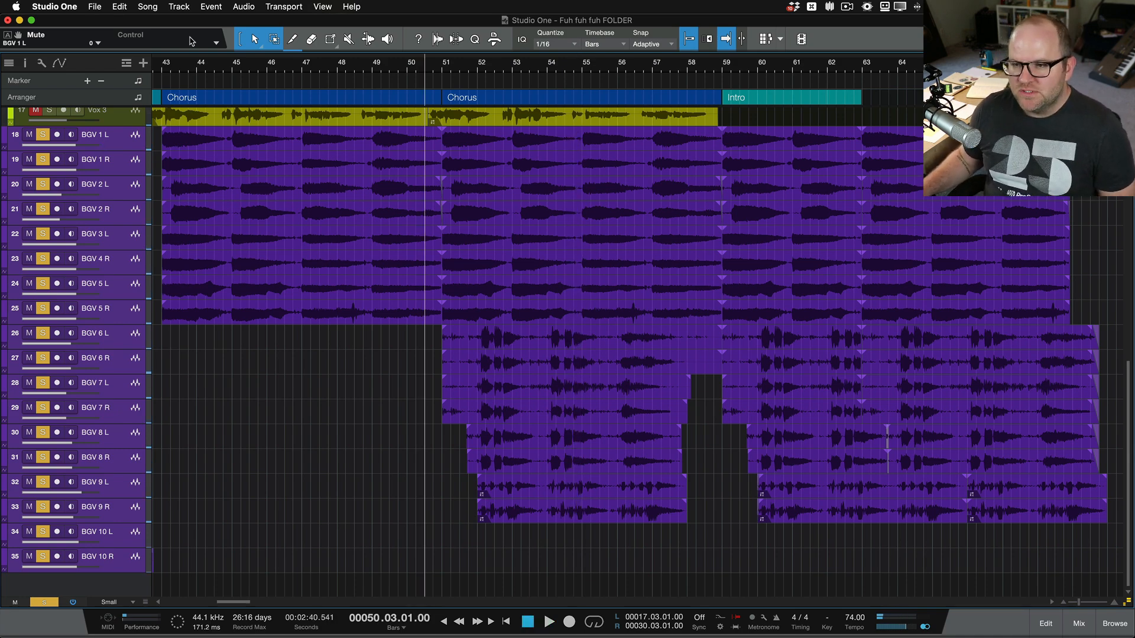
pyautogui.moveTo(634, 433)
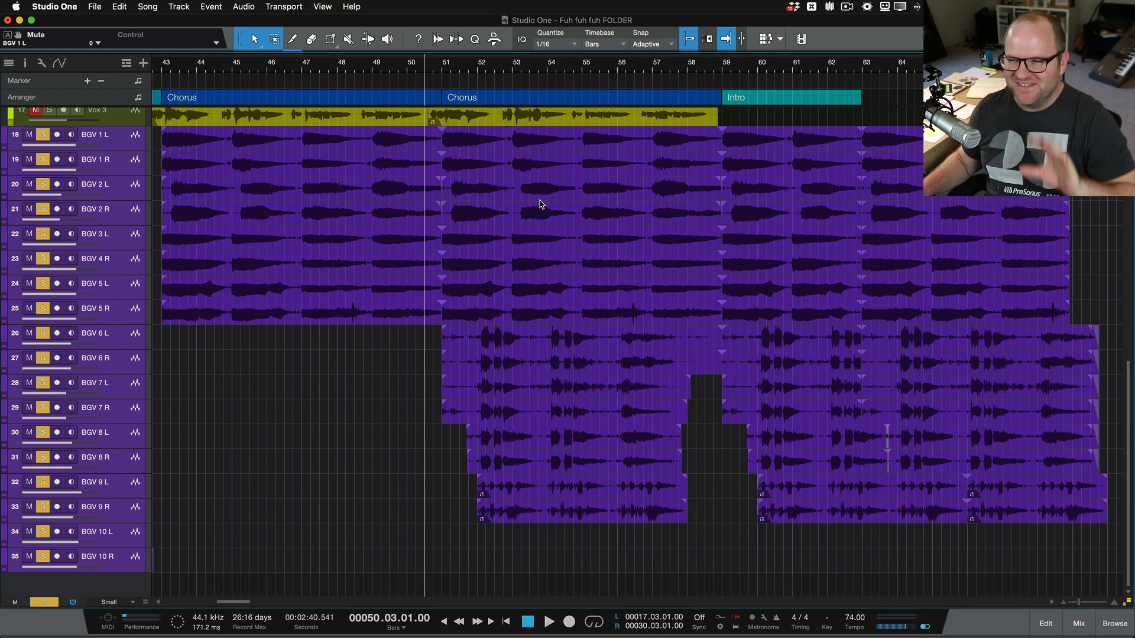
pyautogui.click(579, 141)
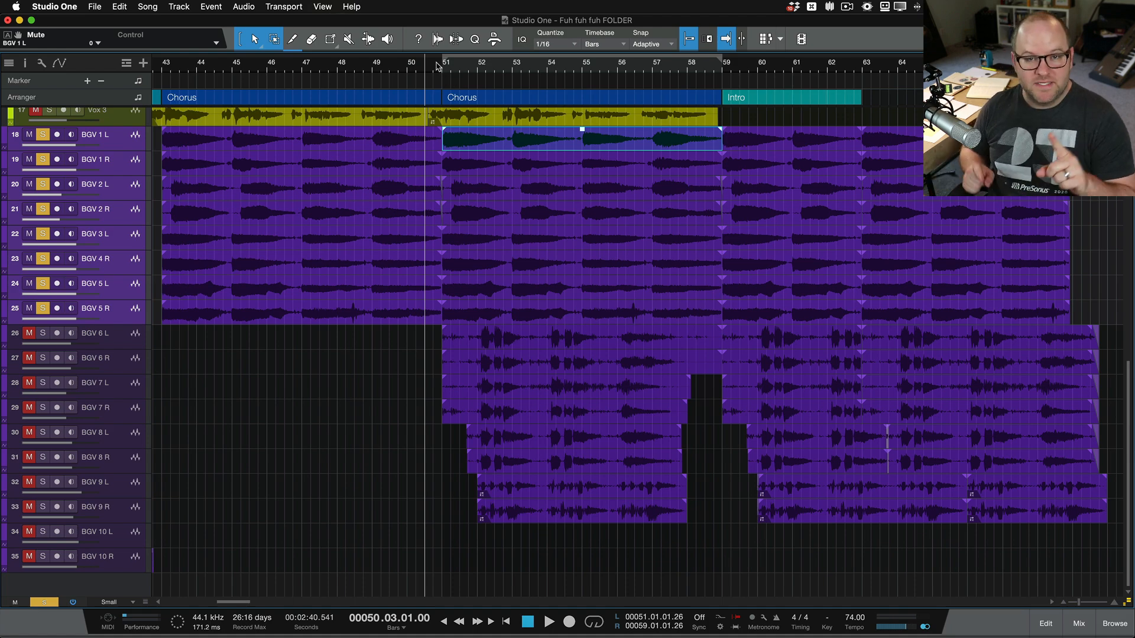
# Audition BGV 1–5, then BGV 6–8, then leave only the BGV 9 pair soloed.
pyautogui.click(549, 621)
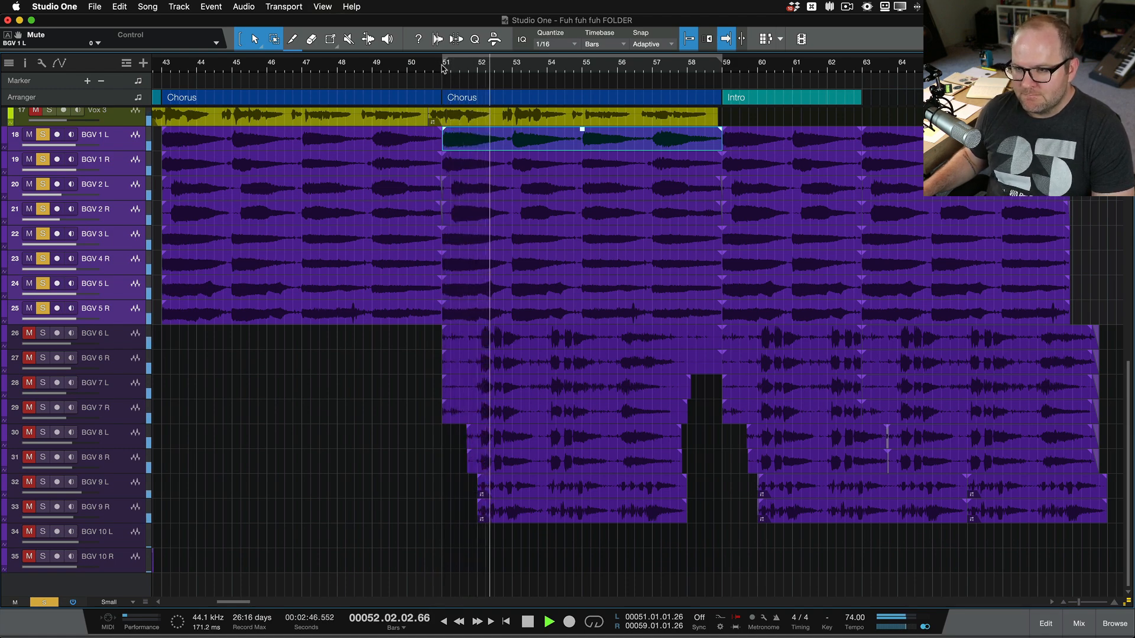
pyautogui.click(527, 620)
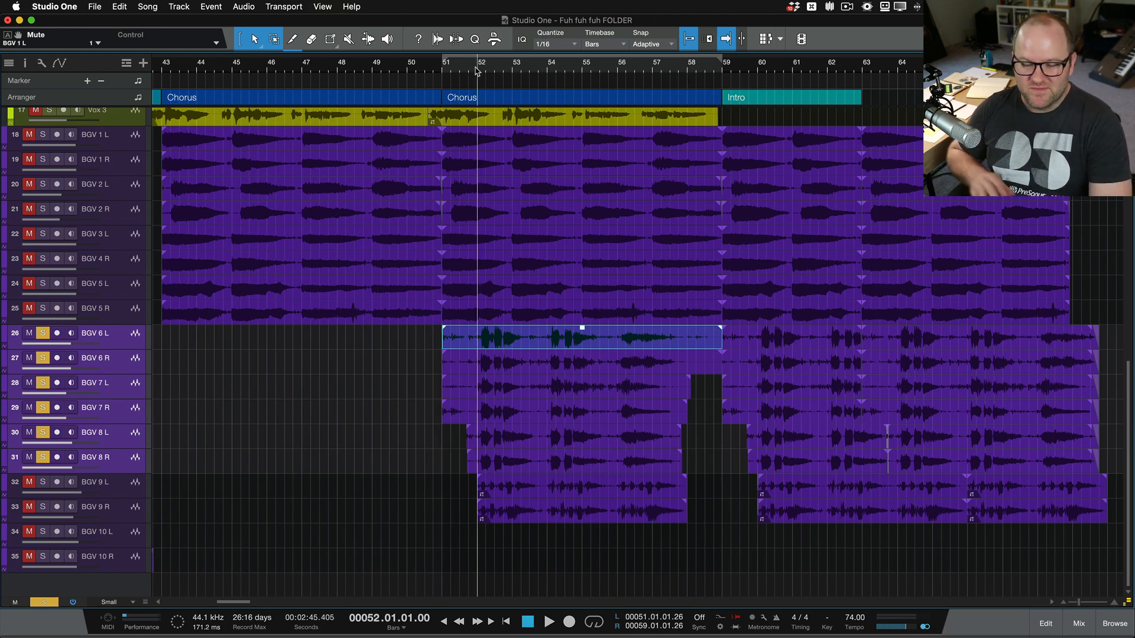
pyautogui.click(548, 622)
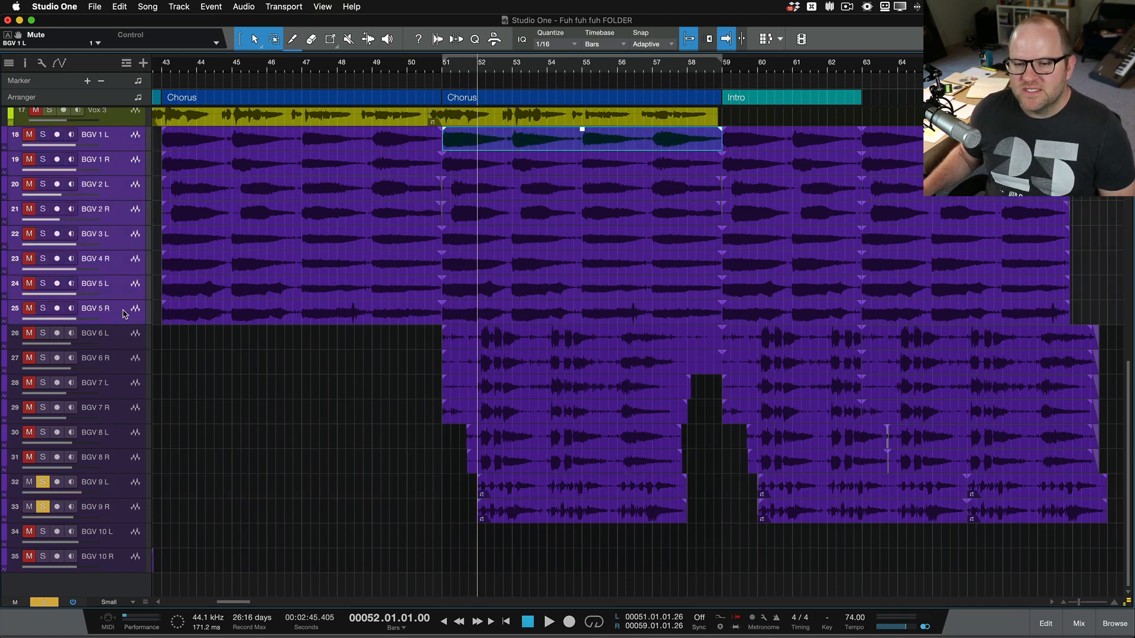
pyautogui.moveTo(111, 149)
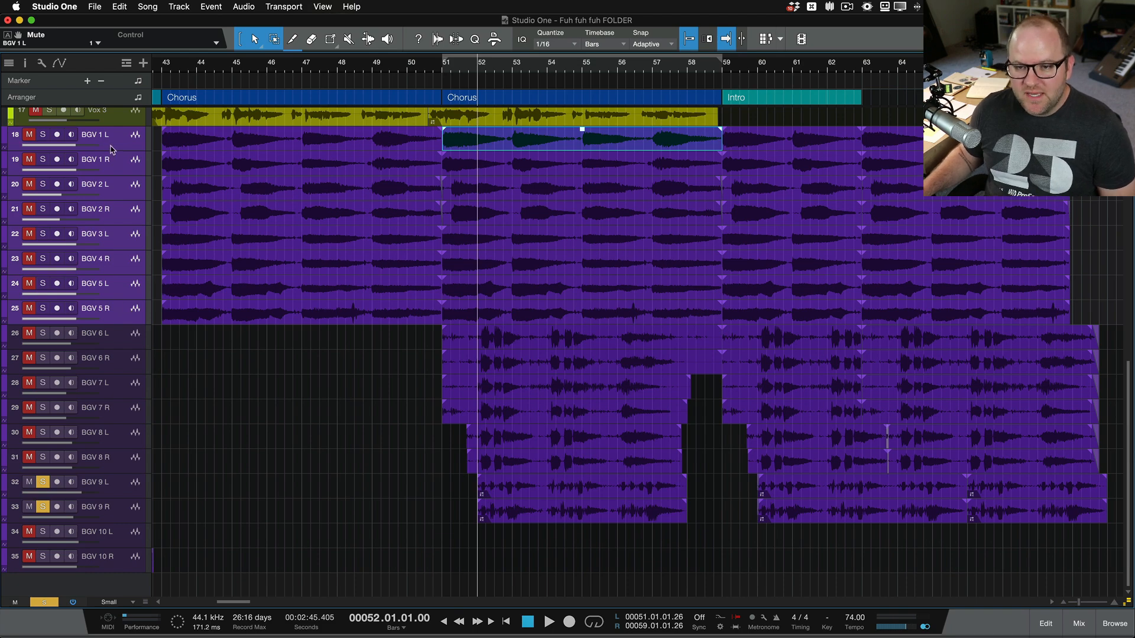
# Select BGV 1 L through BGV 5 R and pack them into a new folder track.
pyautogui.rightClick(108, 145)
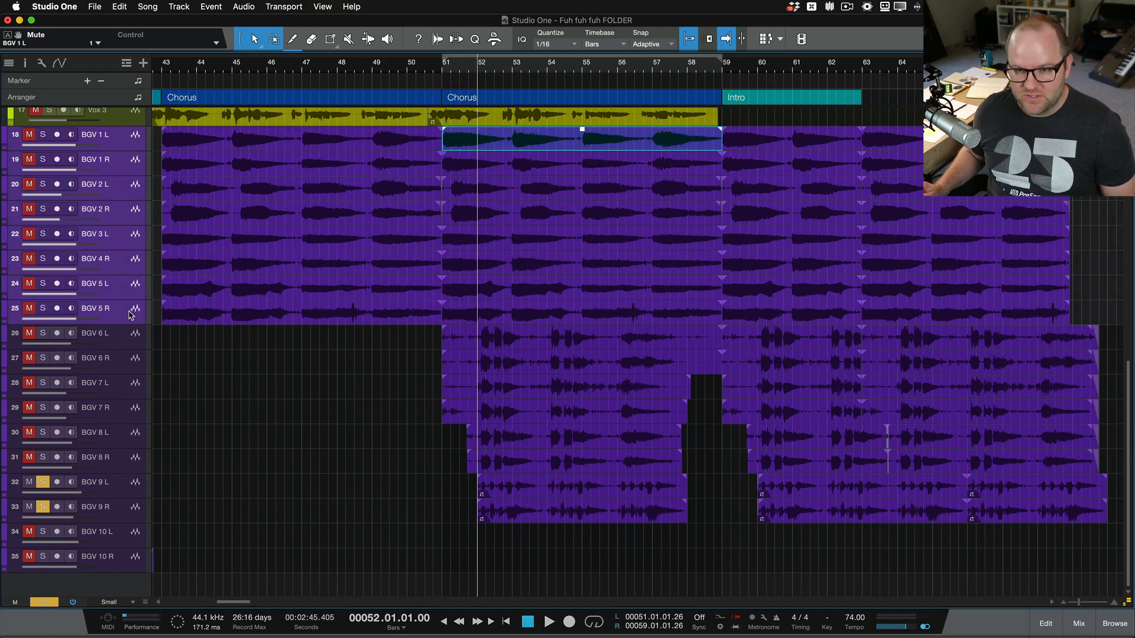
pyautogui.rightClick(130, 314)
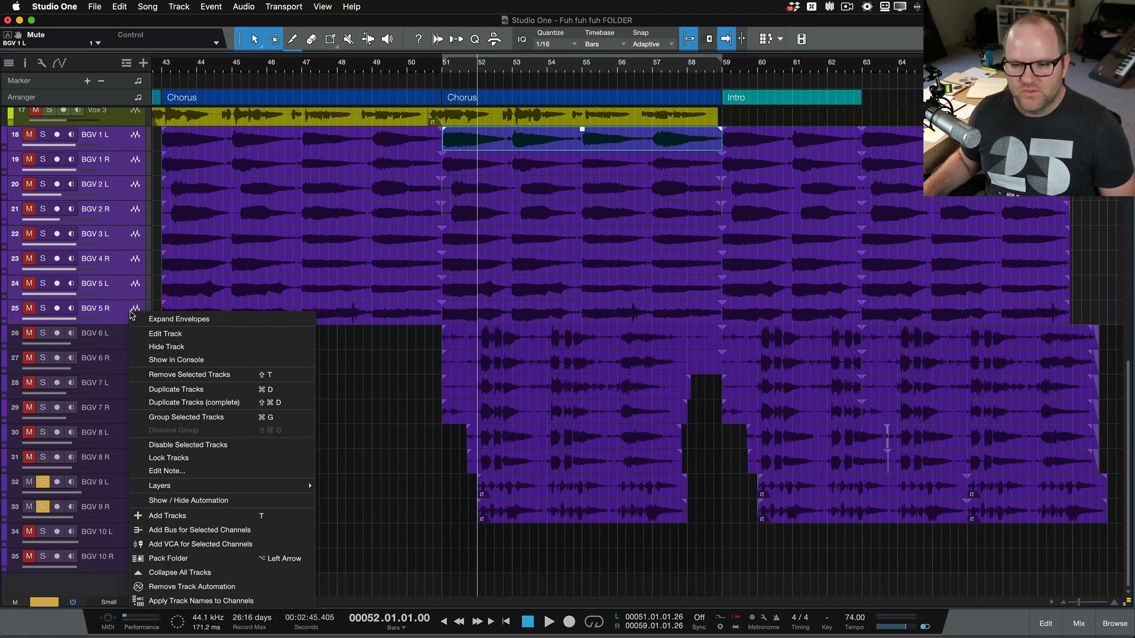
pyautogui.moveTo(189, 500)
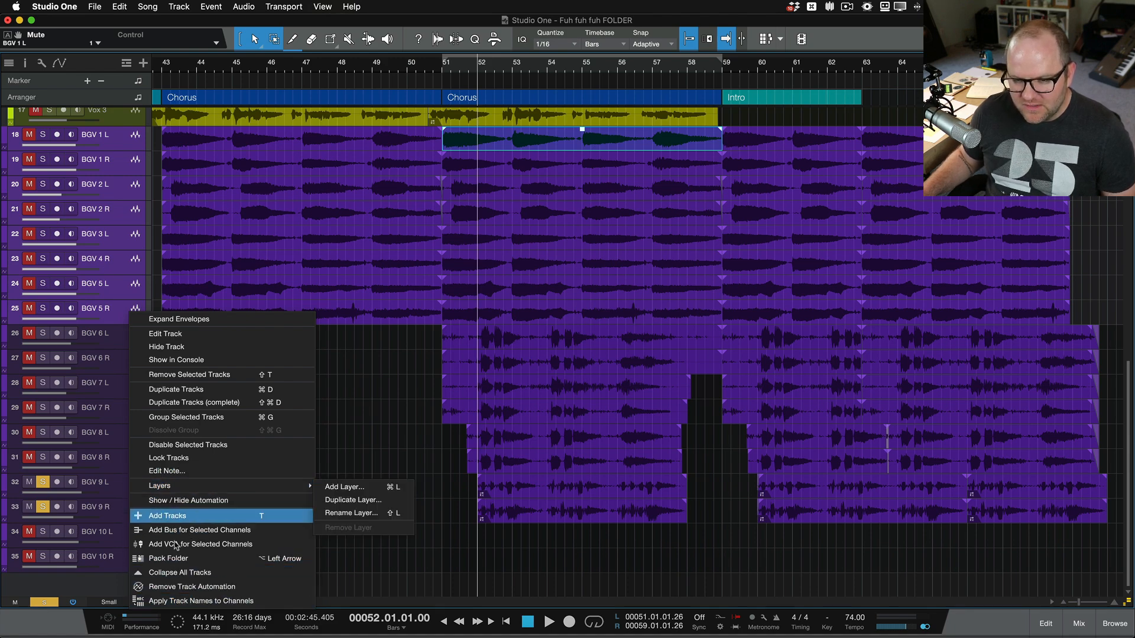
pyautogui.moveTo(199, 543)
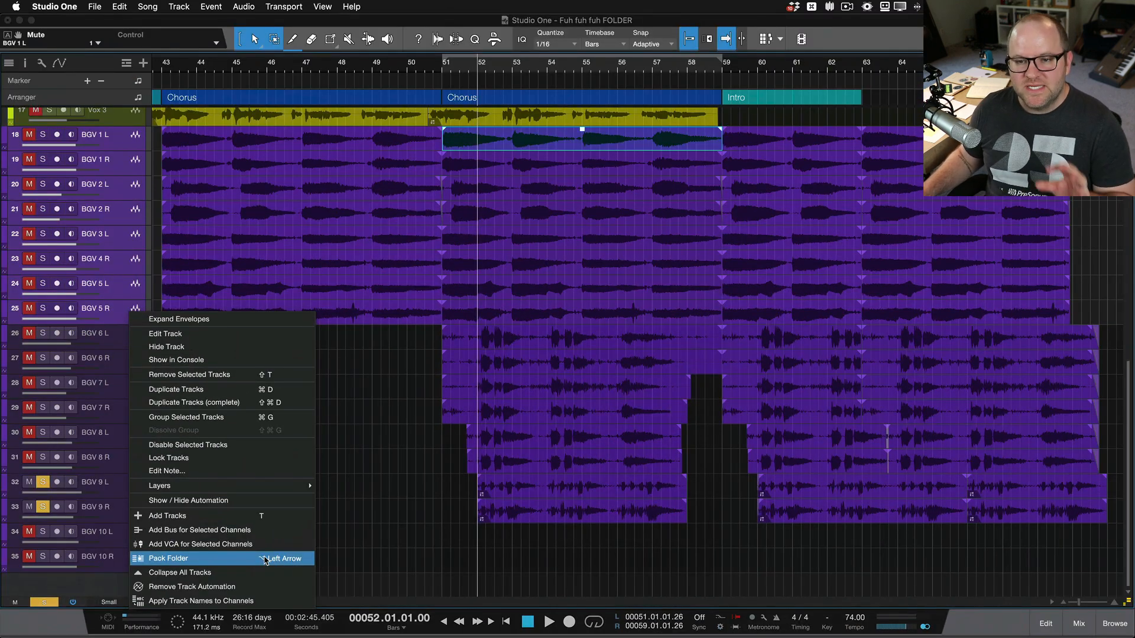
pyautogui.click(168, 558)
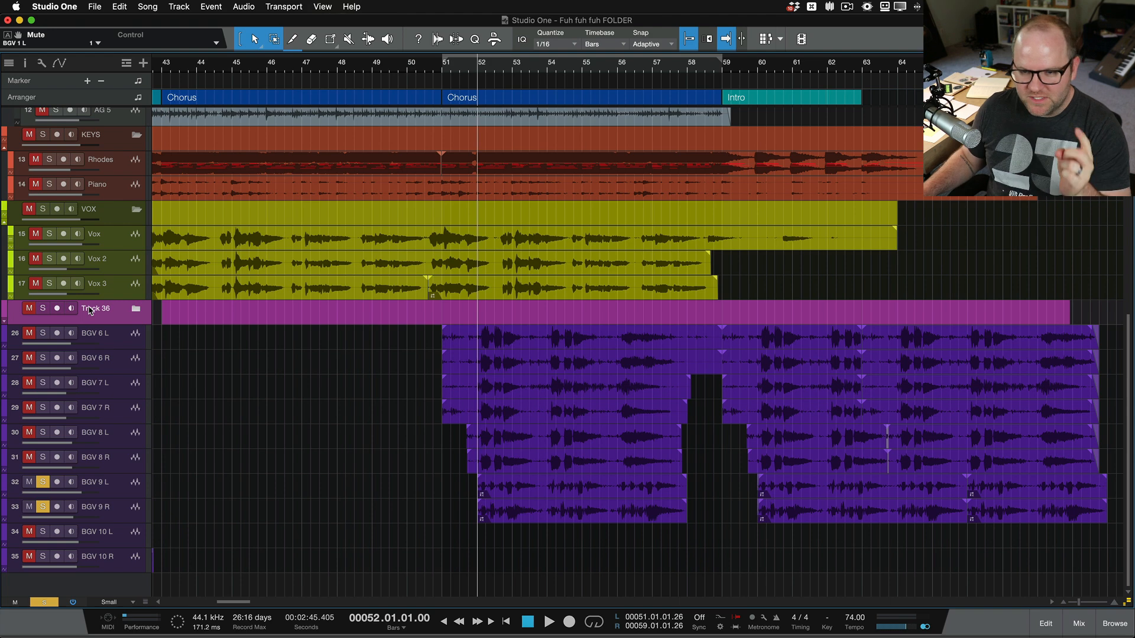
pyautogui.moveTo(112, 312)
pyautogui.write('Ahs')
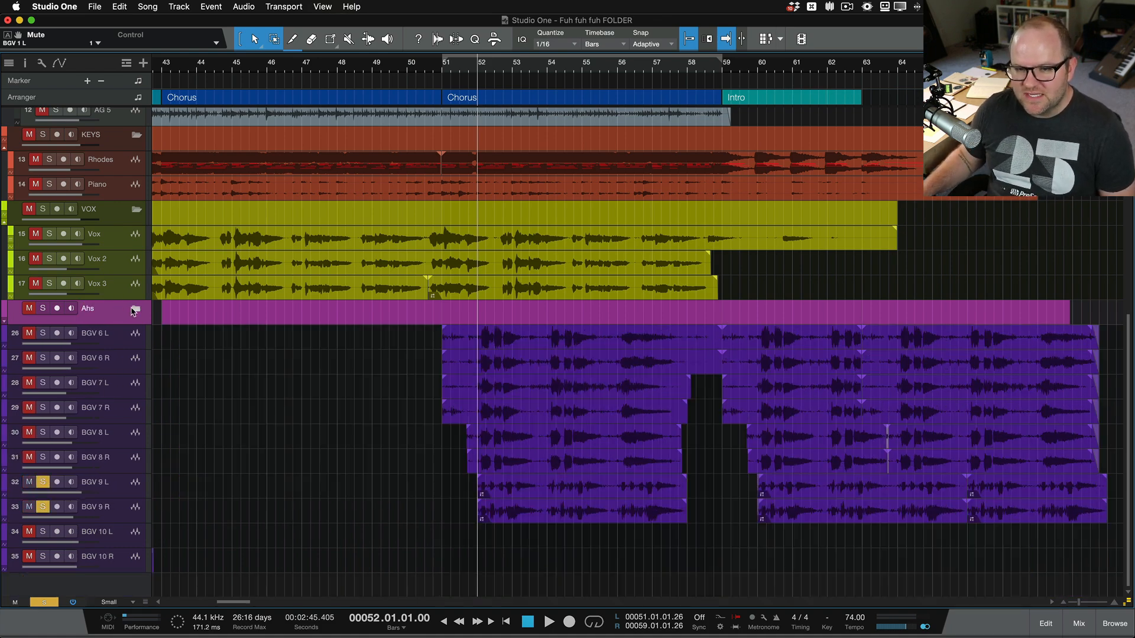
pyautogui.moveTo(118, 338)
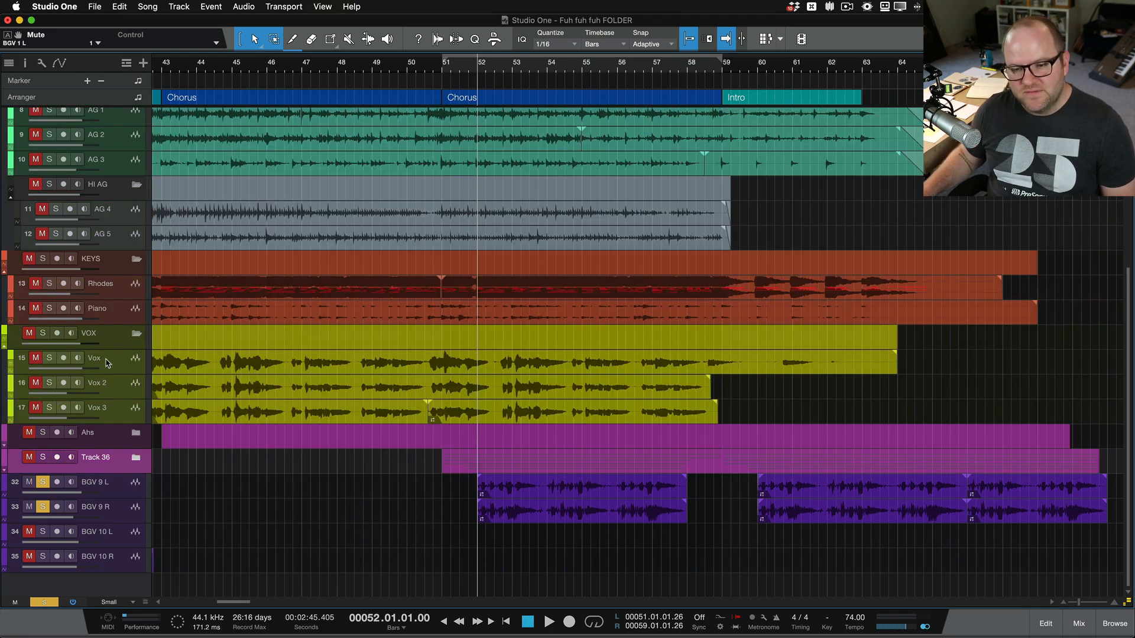
# Rename the BGV 6–8 folder Dada and start naming the BGV 9 folder 'In m...'.
pyautogui.doubleClick(96, 457)
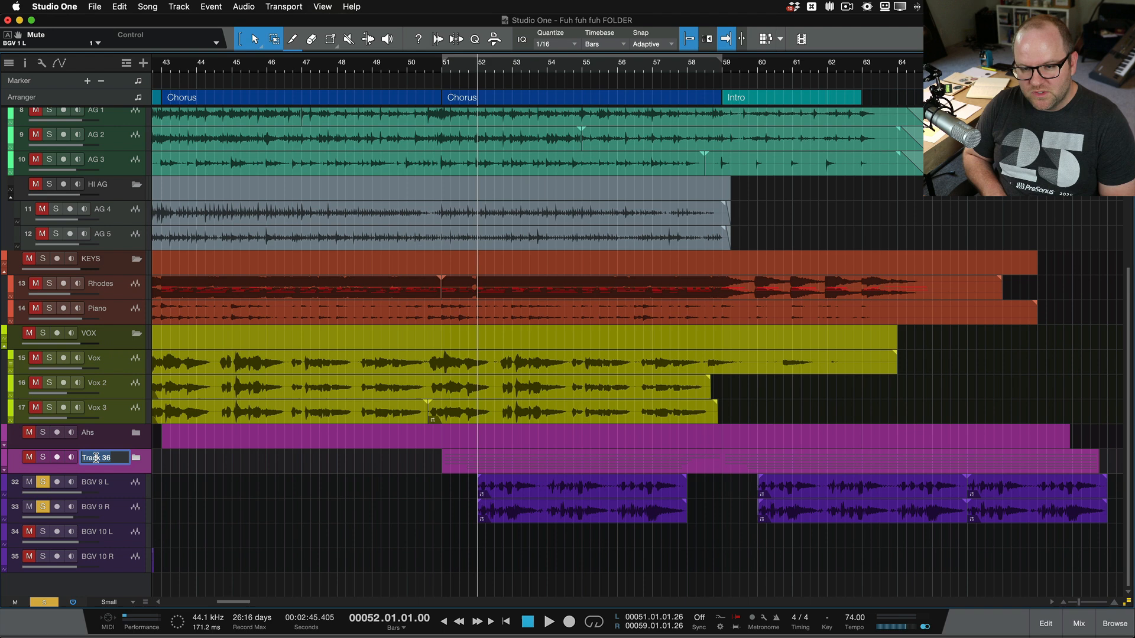
pyautogui.write('Dada')
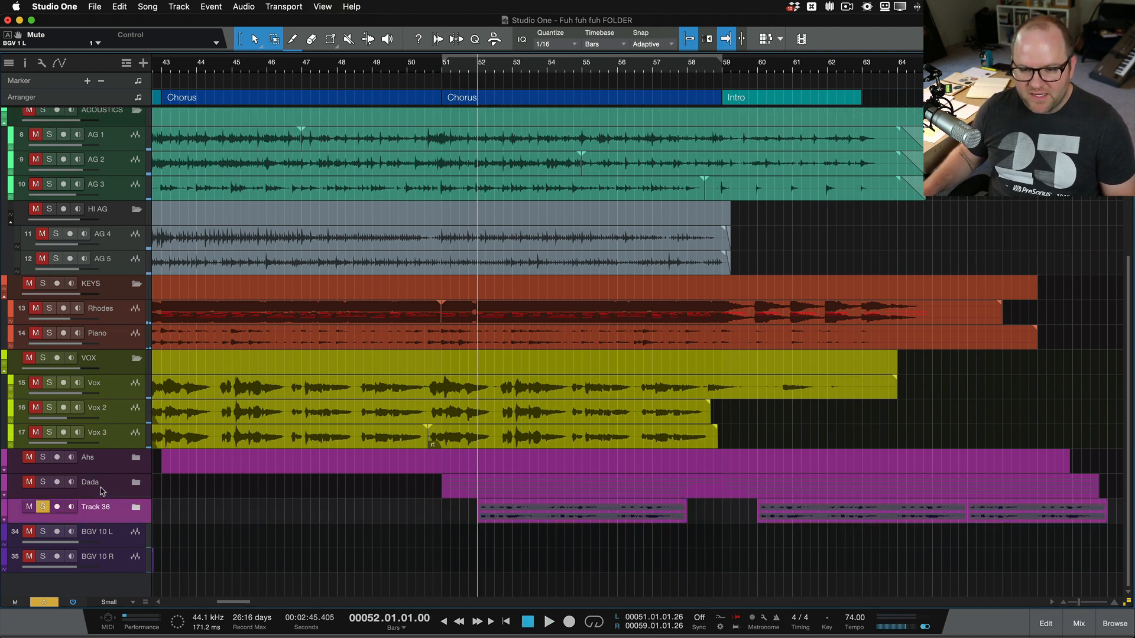
pyautogui.doubleClick(96, 508)
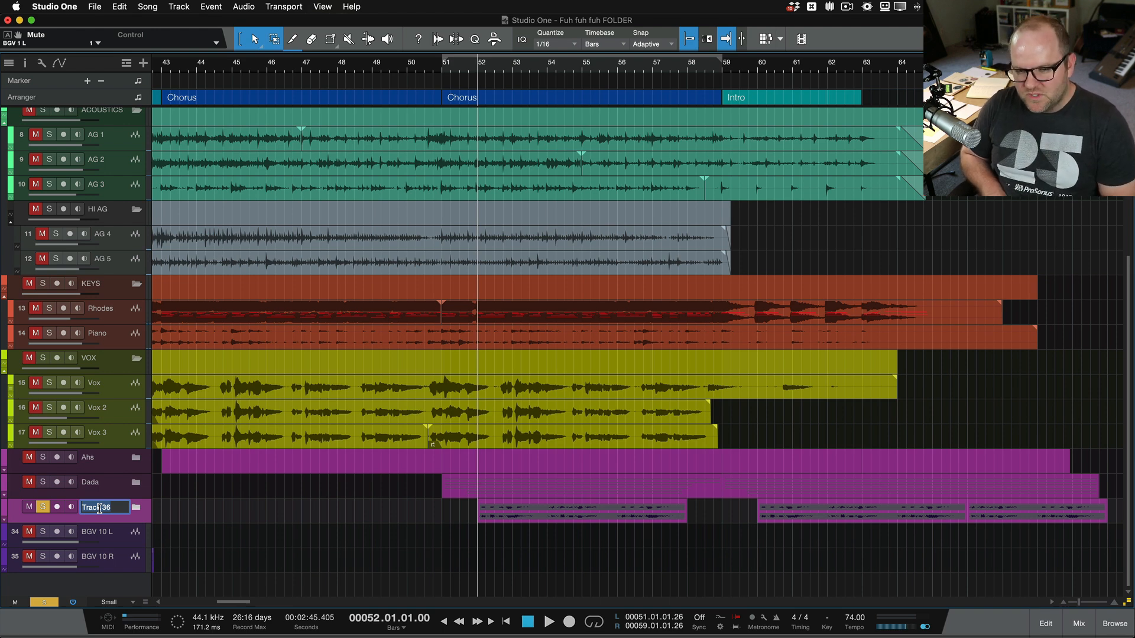
pyautogui.write('In m')
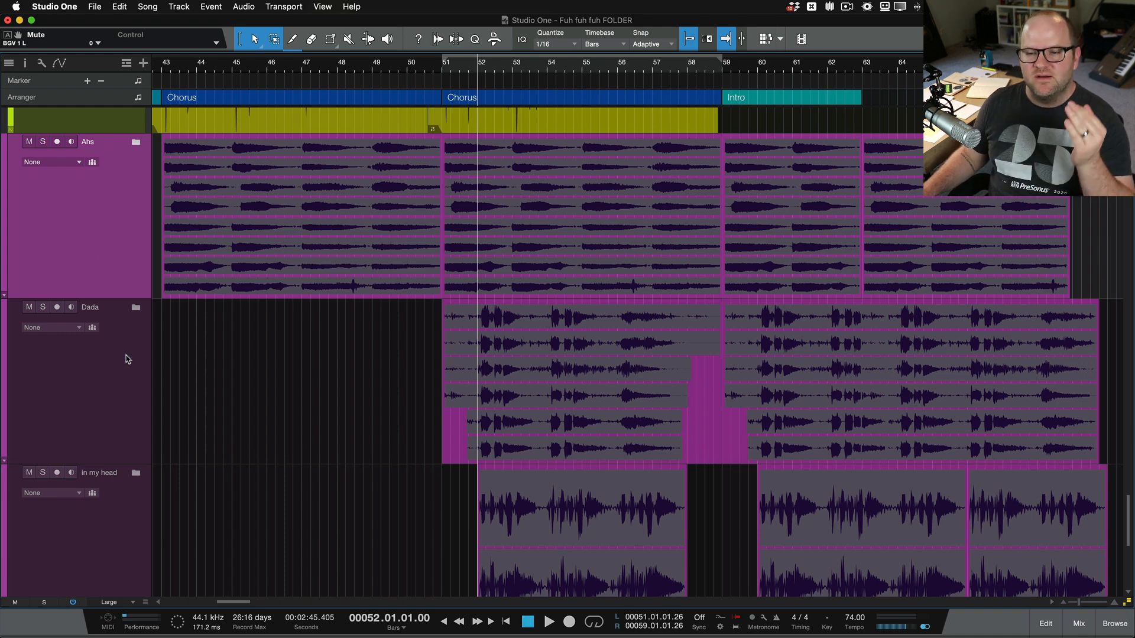
# Create a dedicated Ahs bus channel from the Ahs folder track.
pyautogui.click(99, 473)
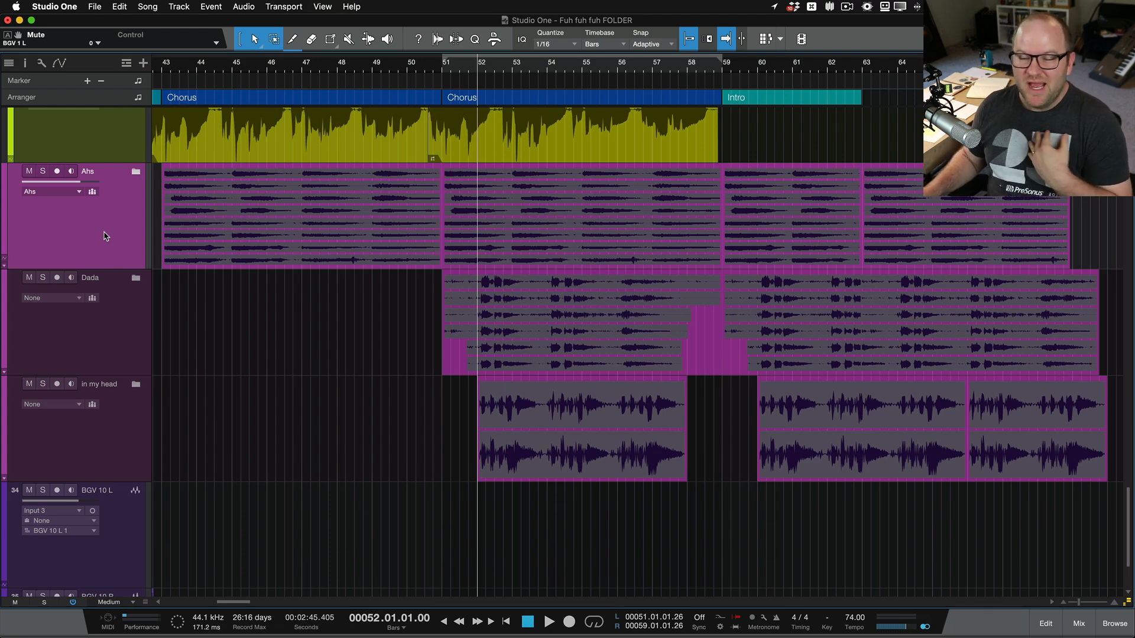
# Create dedicated buses for the Dada and in my head folders and view them in the console.
pyautogui.click(1078, 623)
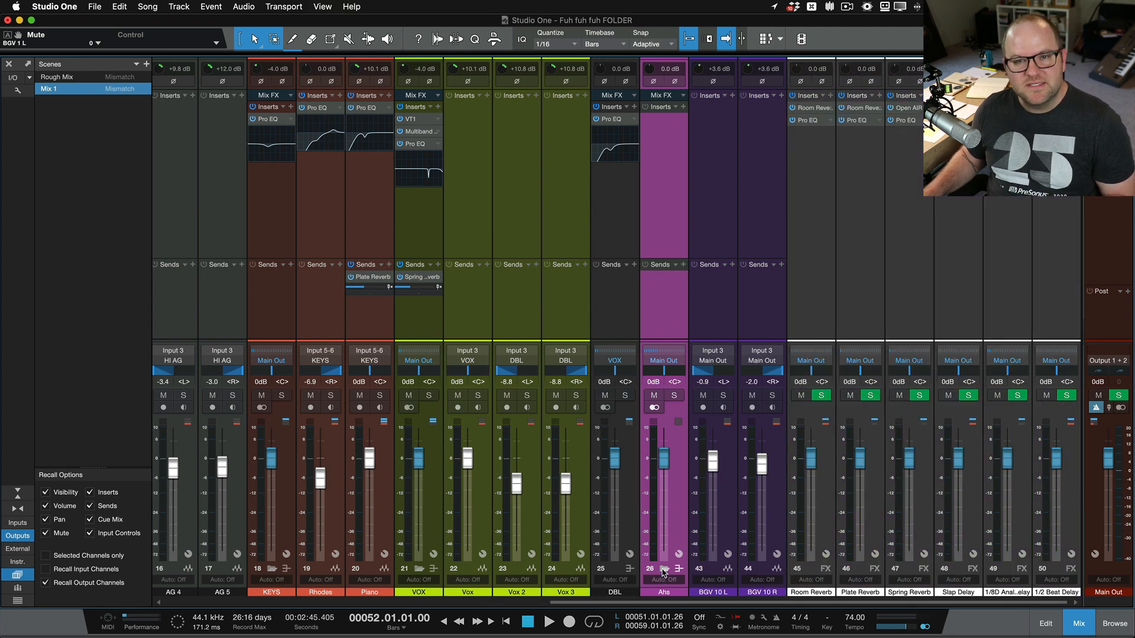
pyautogui.click(1044, 623)
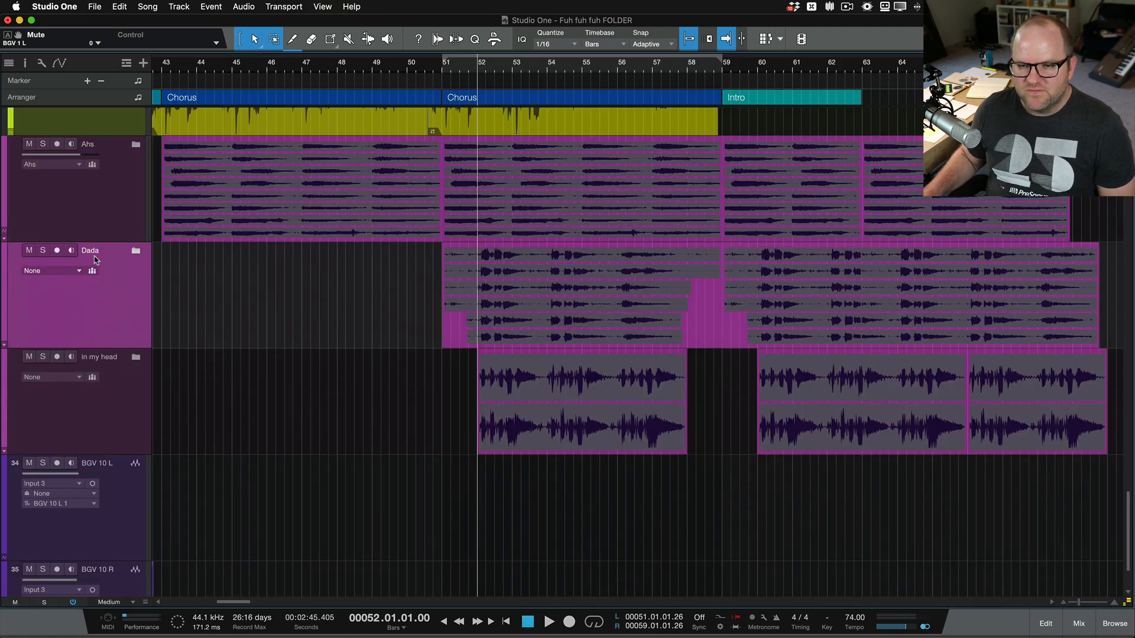
pyautogui.click(51, 270)
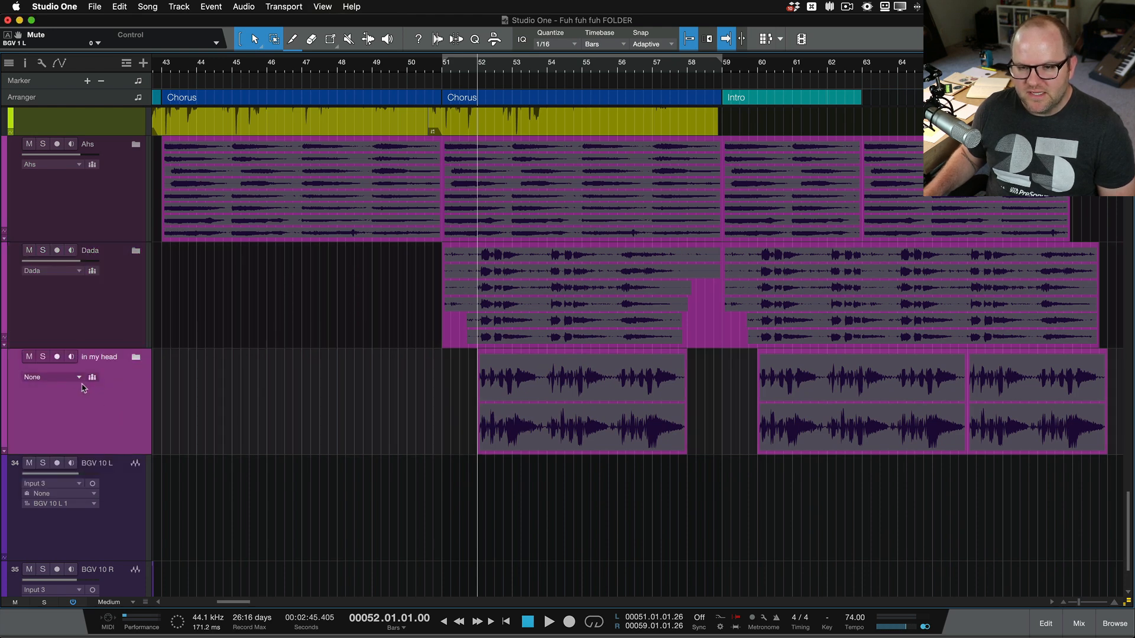
pyautogui.click(51, 376)
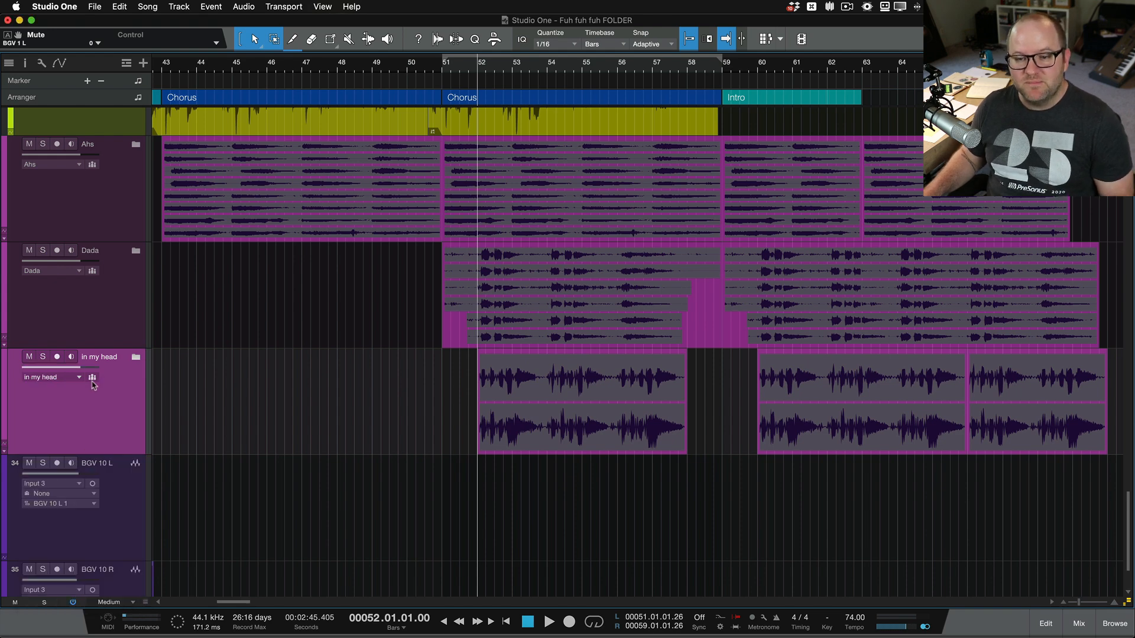
pyautogui.click(1079, 623)
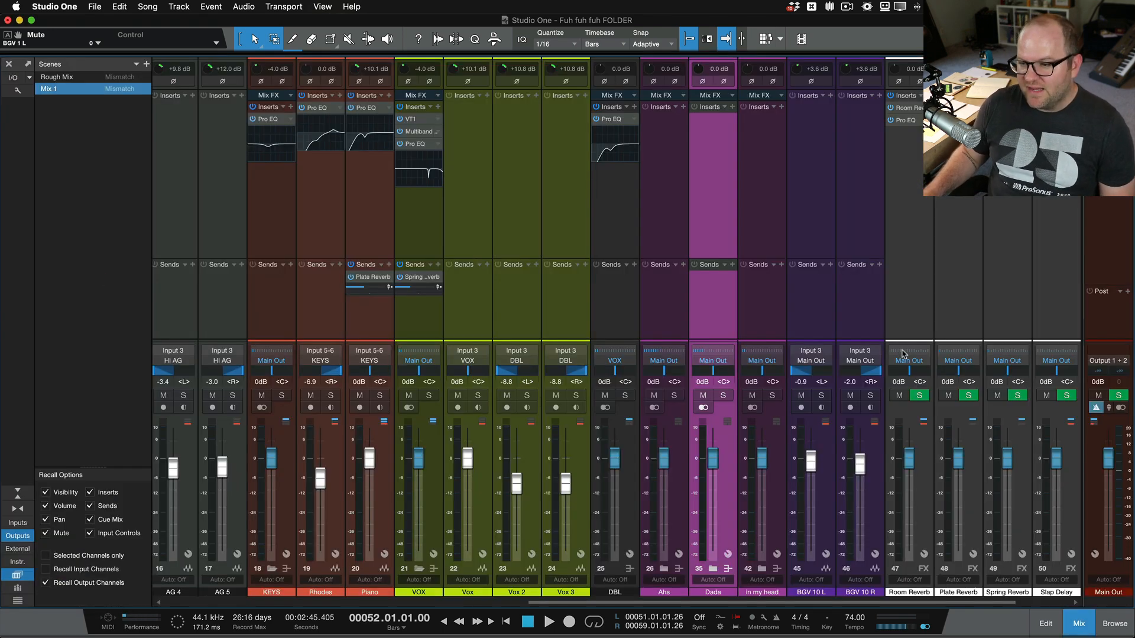
# Pack the Ahs, Dada and in my head folders into one new parent folder track.
pyautogui.click(1044, 623)
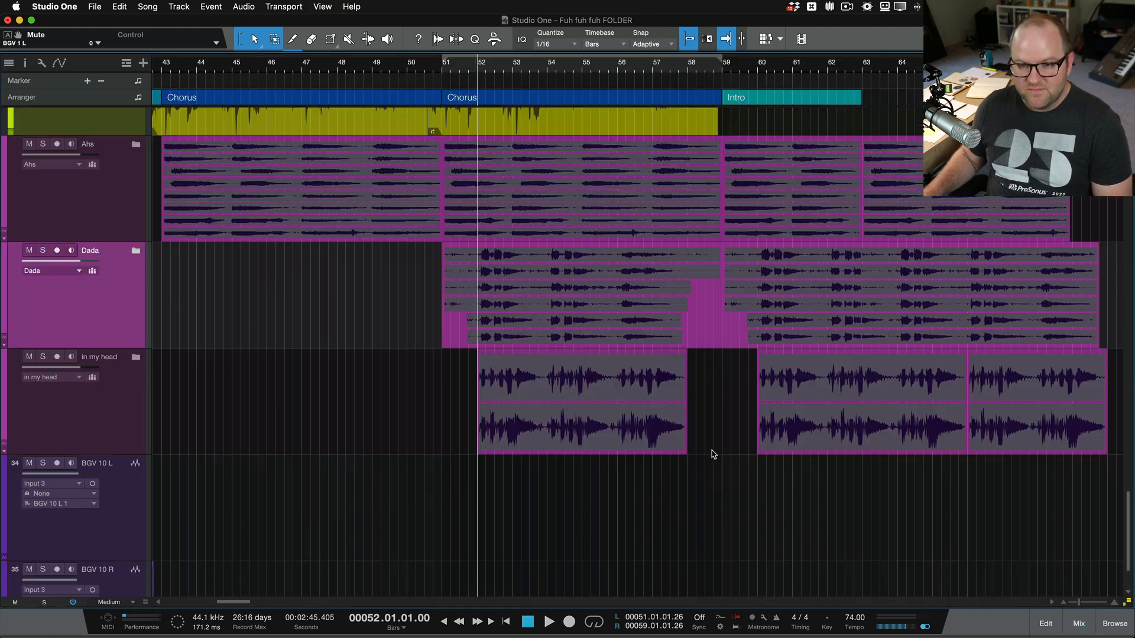
pyautogui.moveTo(72, 261); pyautogui.dragTo(61, 261)
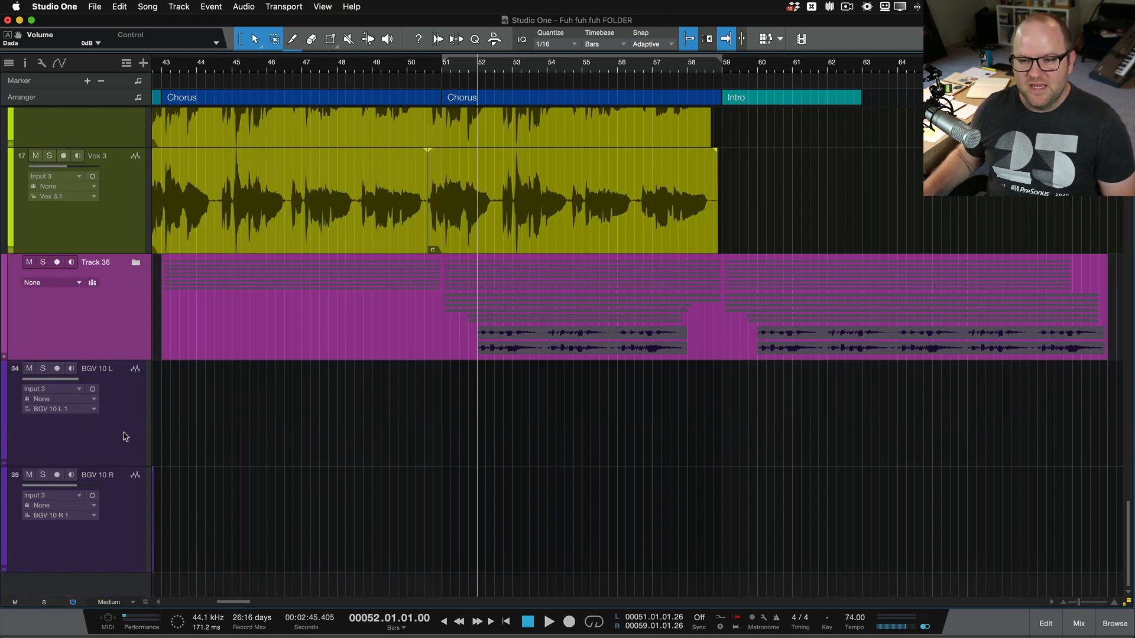
# Rename the parent folder BGV, add a new BGV bus channel for it, and show the console.
pyautogui.doubleClick(96, 263)
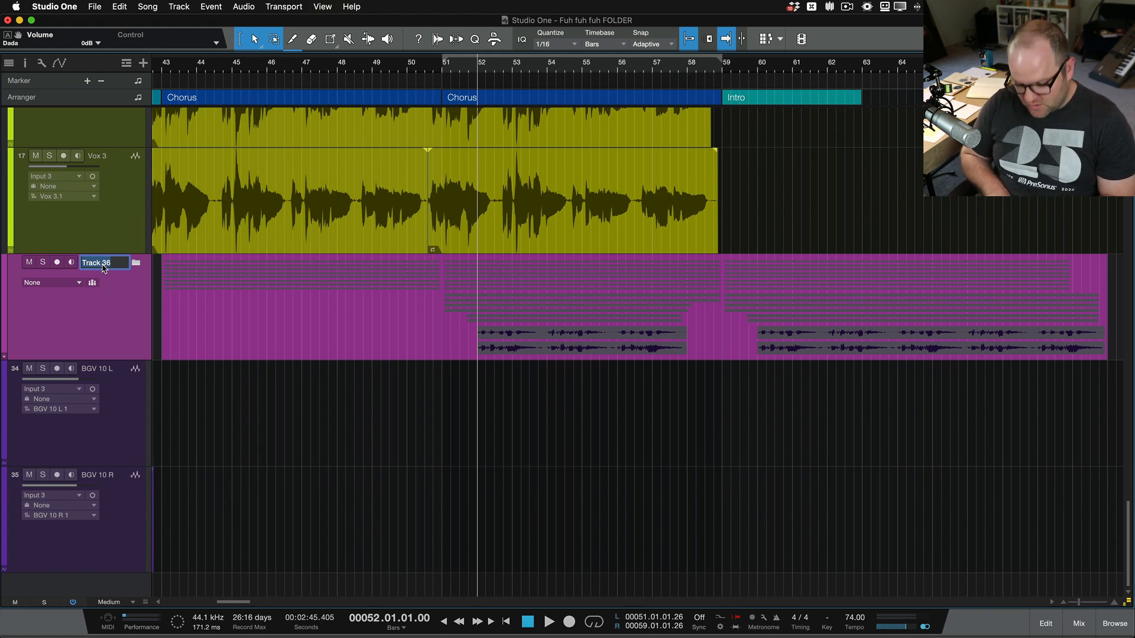
pyautogui.write('BGV')
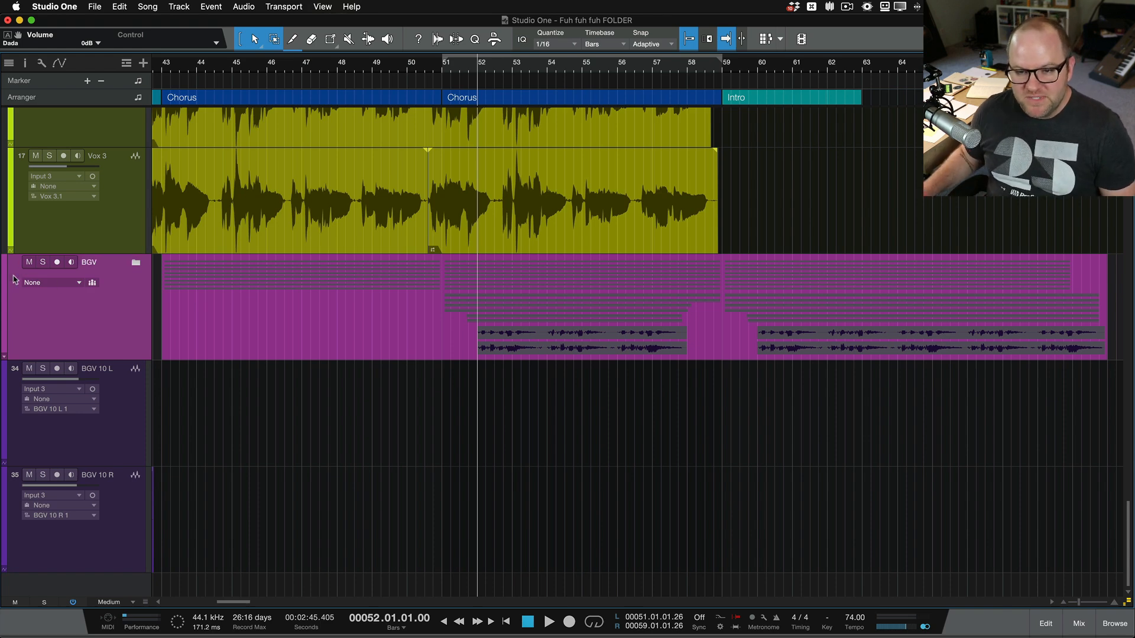
pyautogui.click(51, 283)
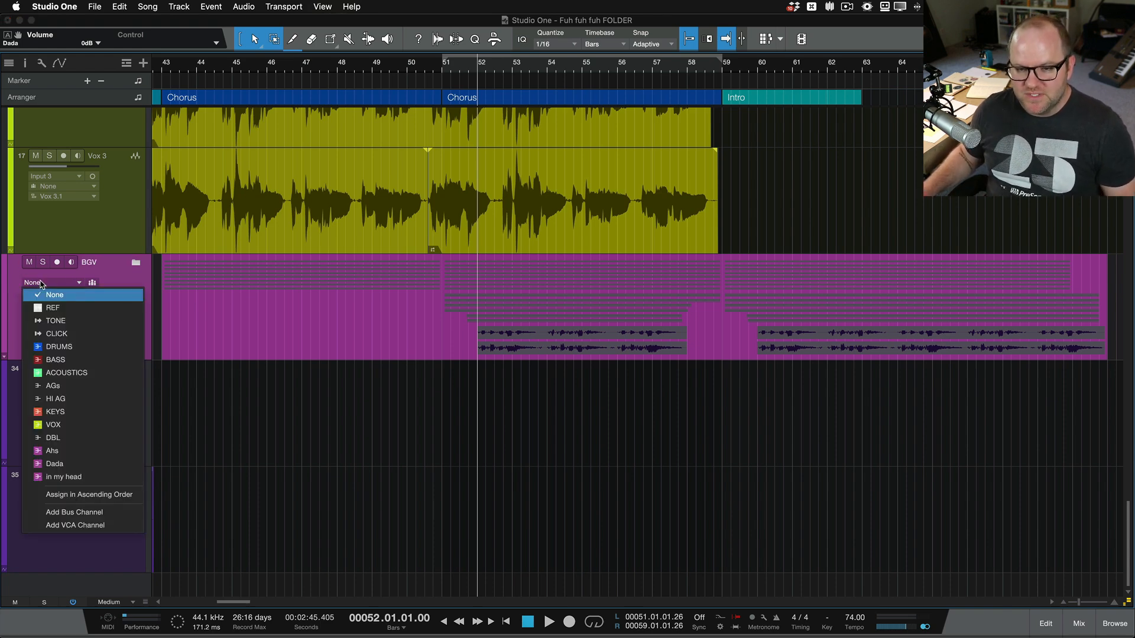
pyautogui.click(53, 281)
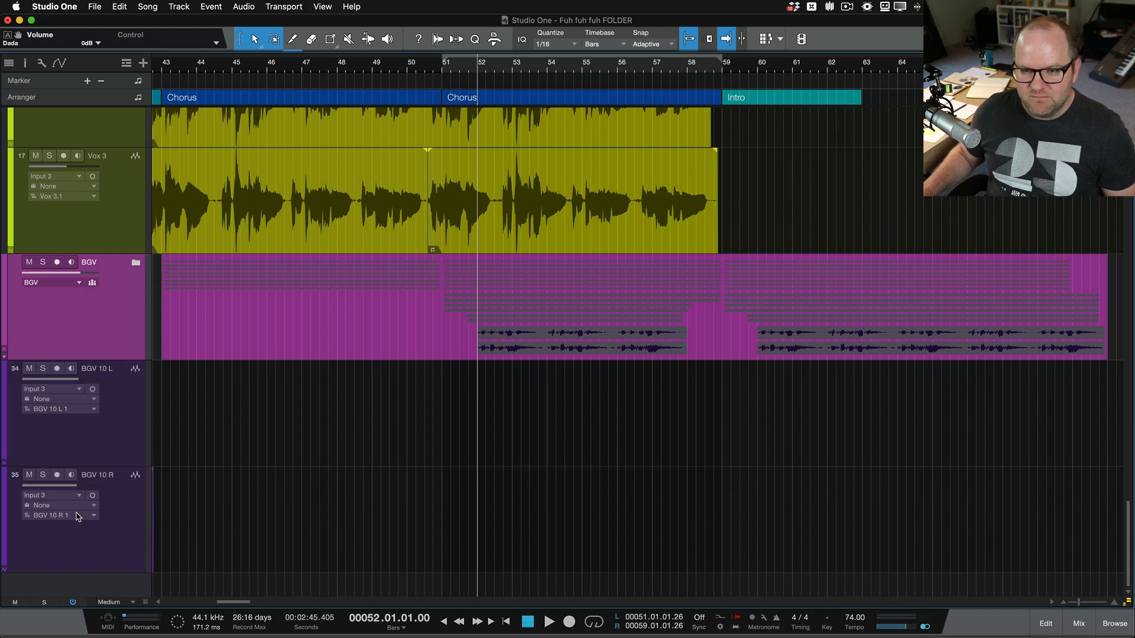
pyautogui.click(1078, 623)
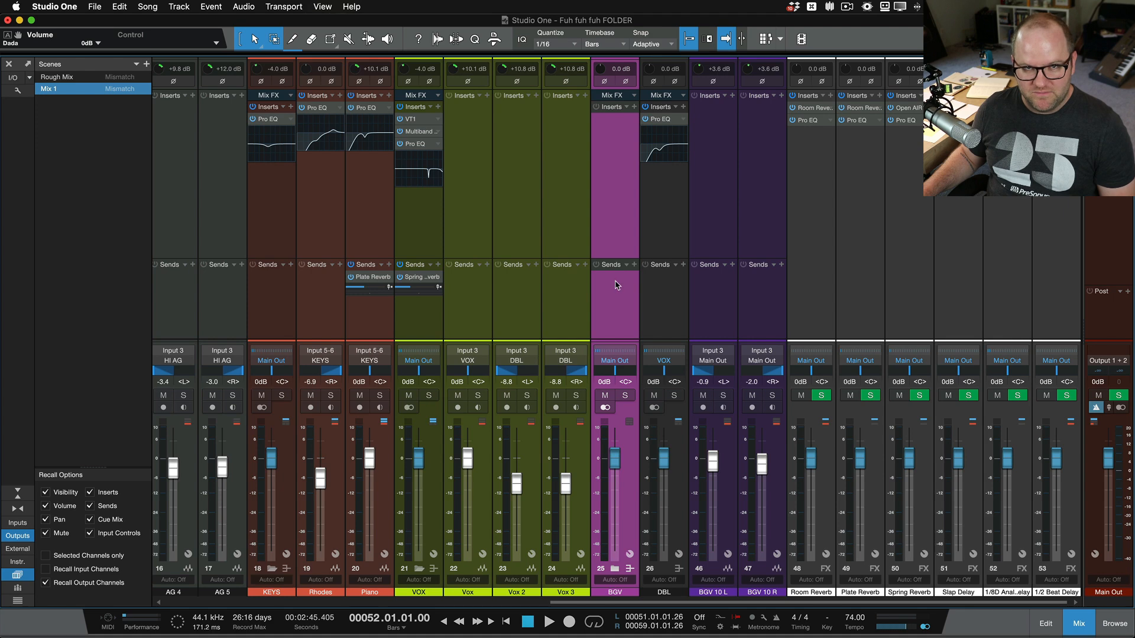
pyautogui.moveTo(615, 571)
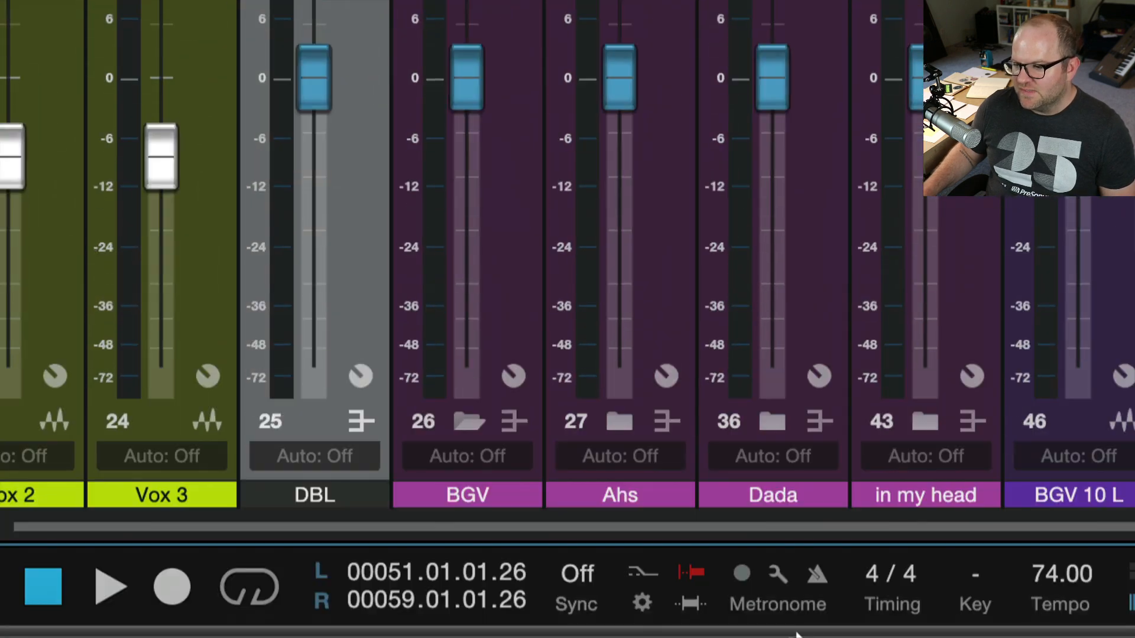
# Scroll to the BGV bus and settle its fader at about -2.6 dB.
pyautogui.hscroll(3)
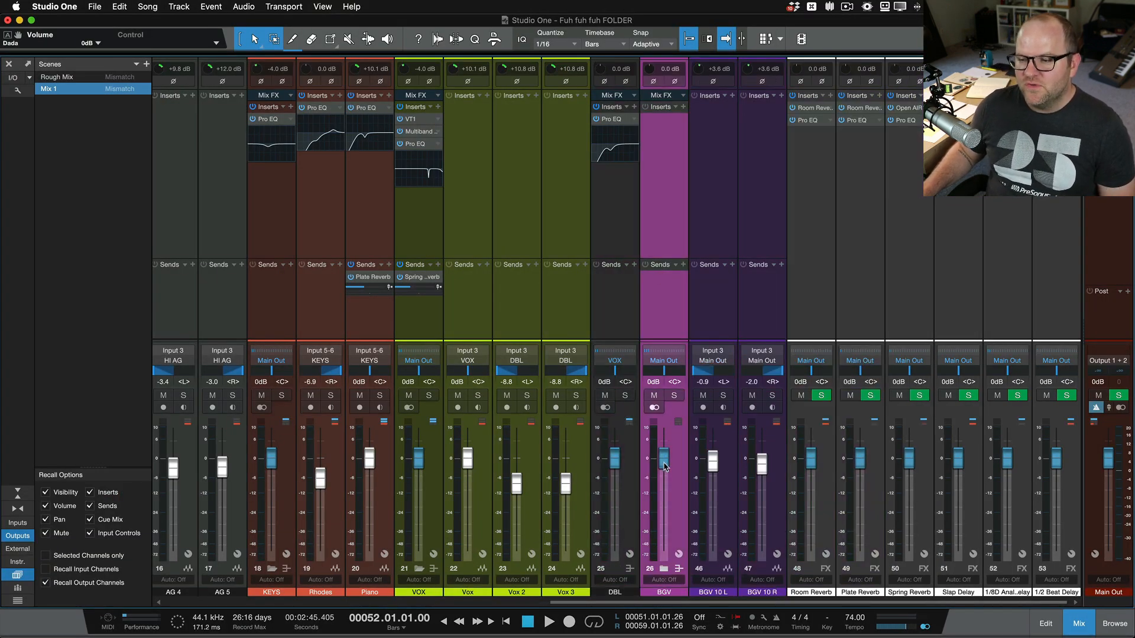
pyautogui.moveTo(664, 456); pyautogui.dragTo(663, 467)
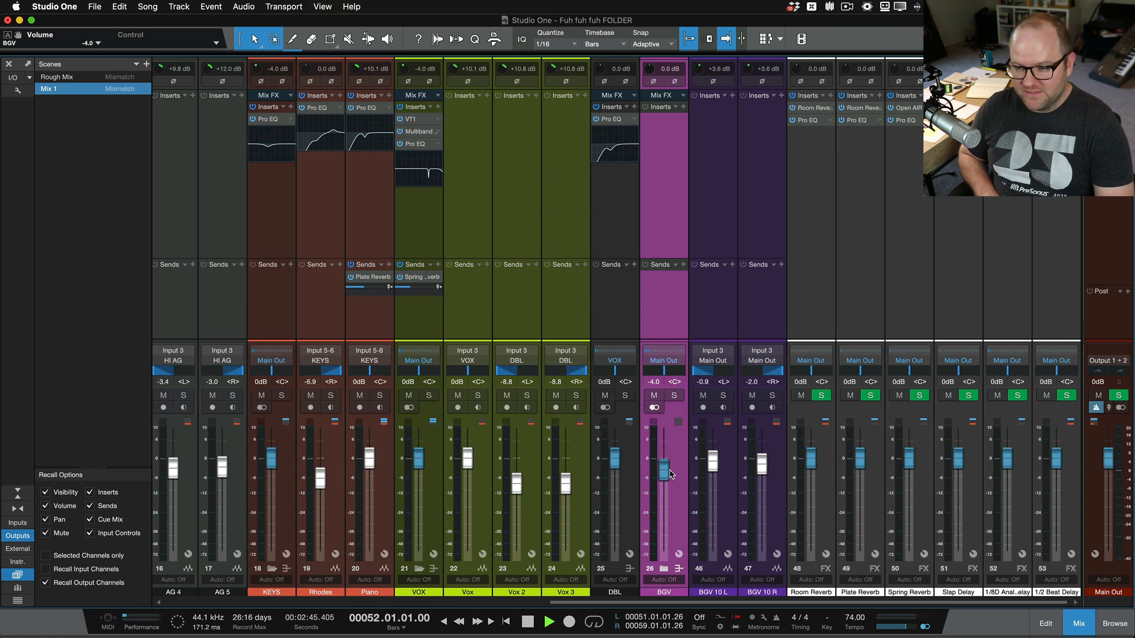
pyautogui.moveTo(663, 469); pyautogui.dragTo(664, 446)
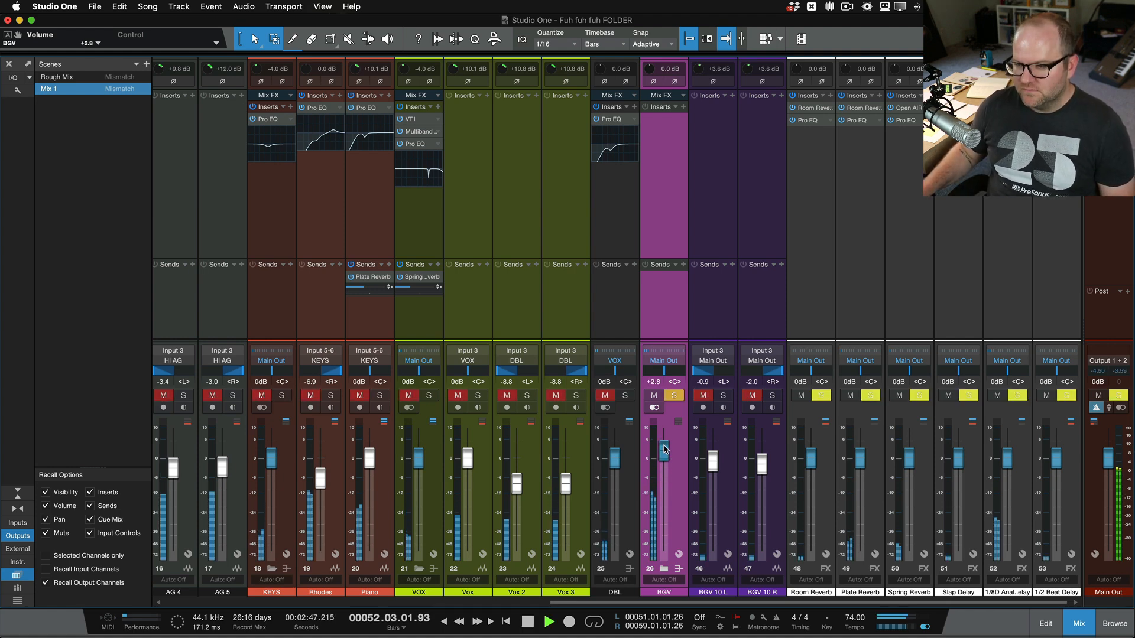
pyautogui.moveTo(664, 447); pyautogui.dragTo(664, 466)
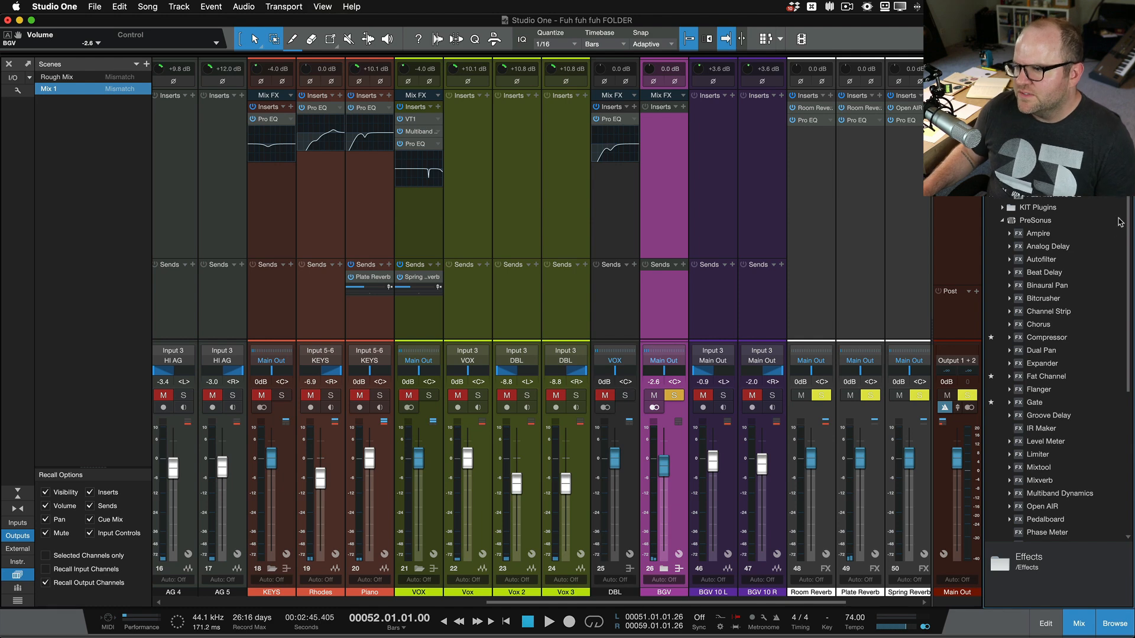
# Insert Pro EQ on the BGV bus and raise its low cut to 144 Hz.
pyautogui.scroll(-3)
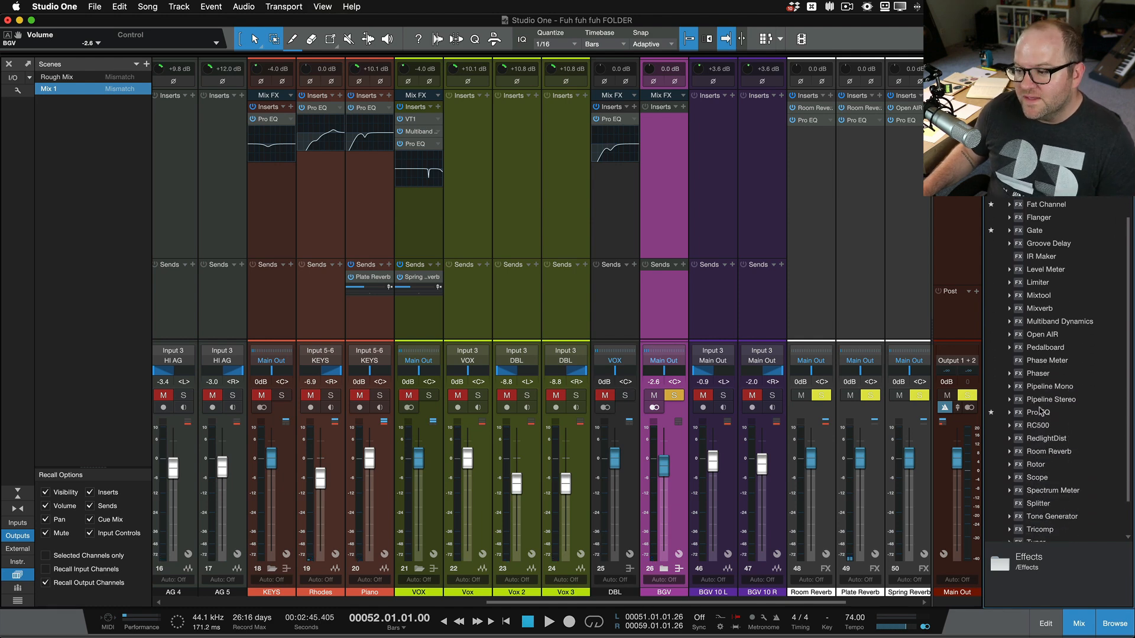
pyautogui.click(1040, 412)
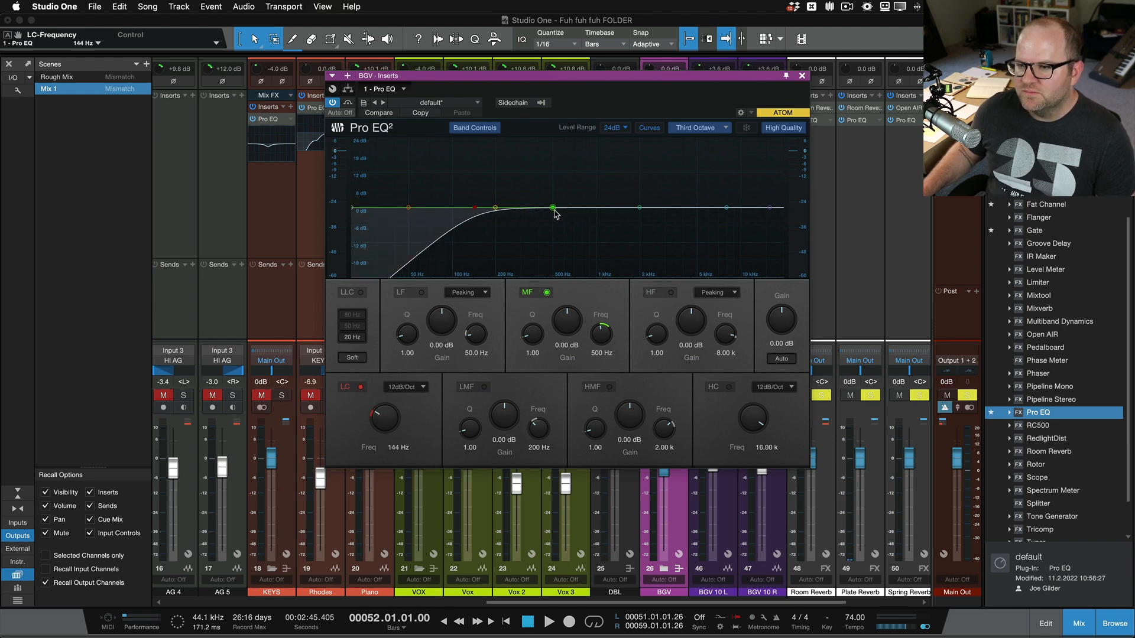
pyautogui.moveTo(640, 209); pyautogui.dragTo(729, 198)
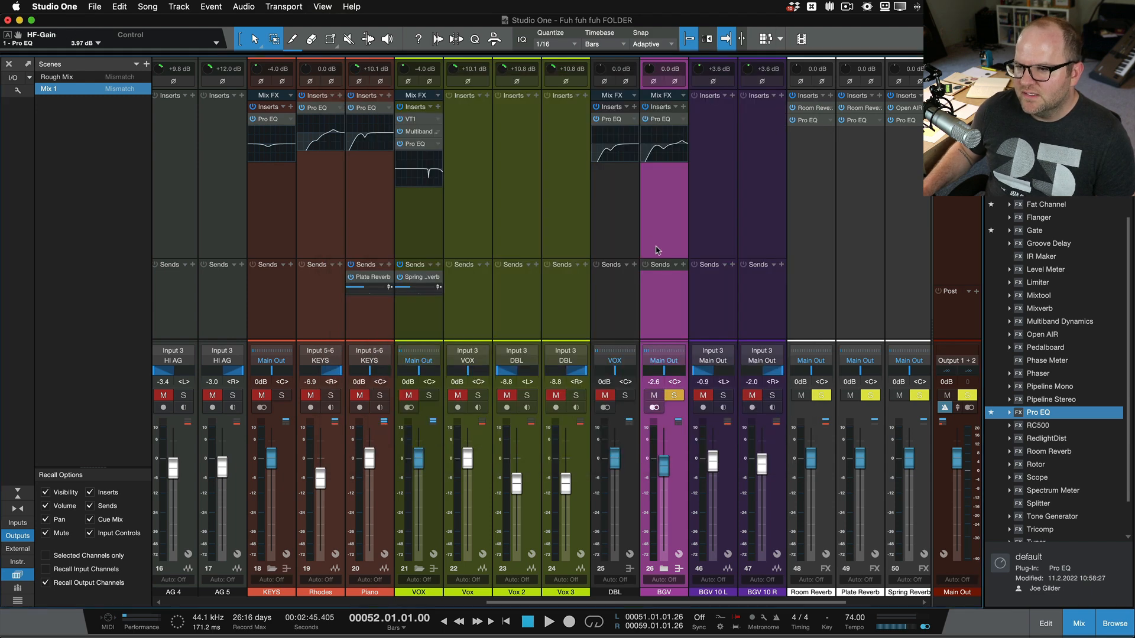
# Send the BGV bus to the Plate Reverb and bring the folder channels into view.
pyautogui.click(658, 264)
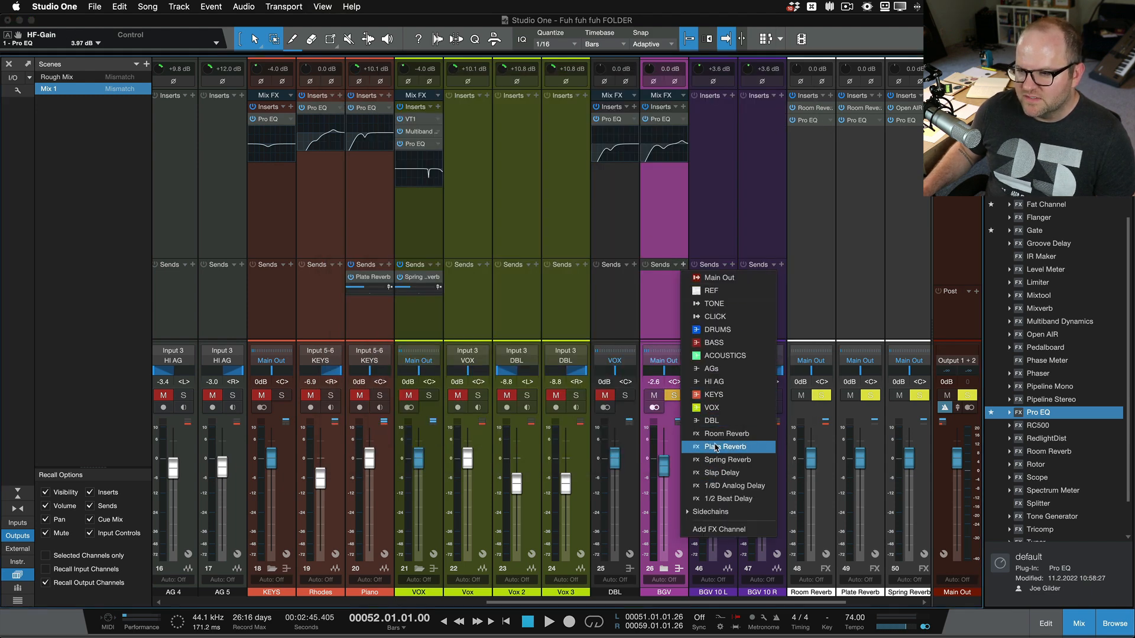
pyautogui.click(728, 447)
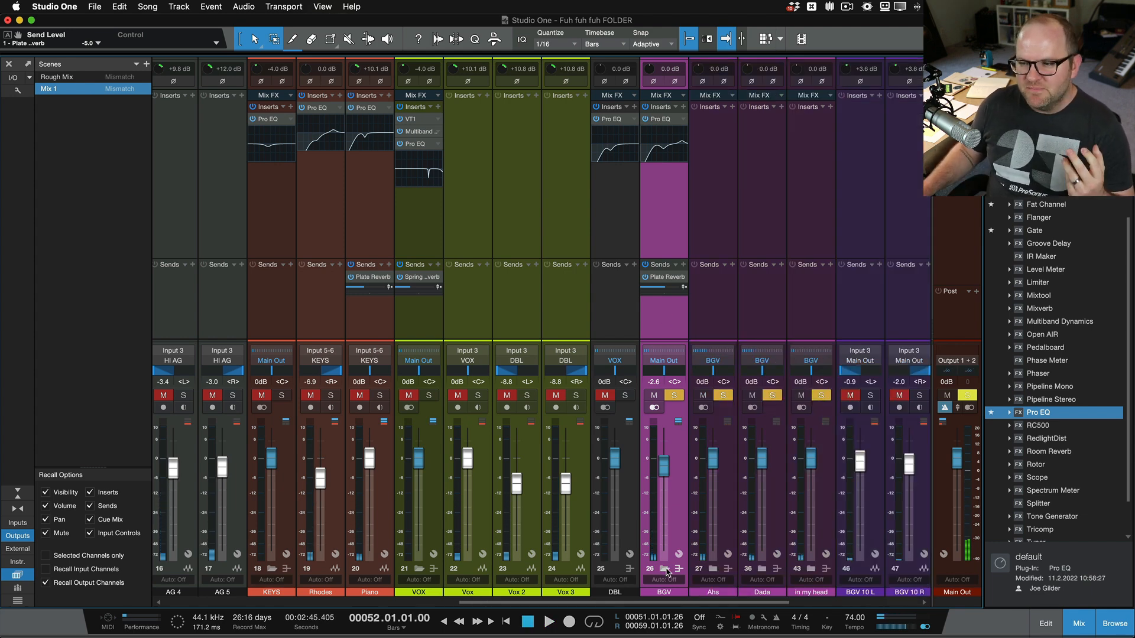
pyautogui.hscroll(3)
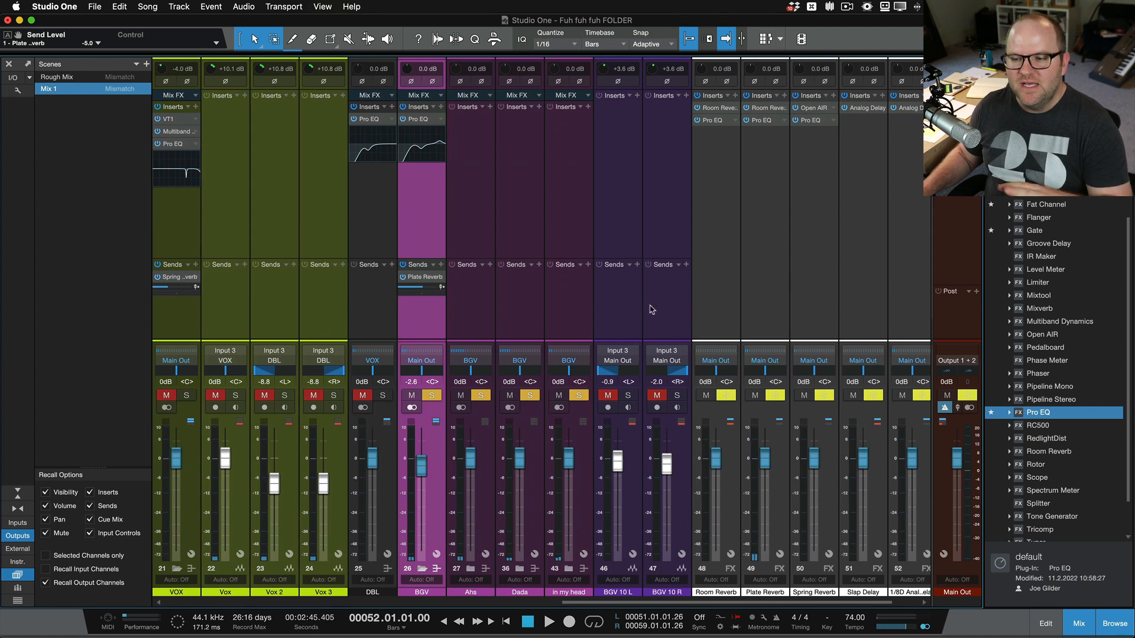
pyautogui.moveTo(520, 464)
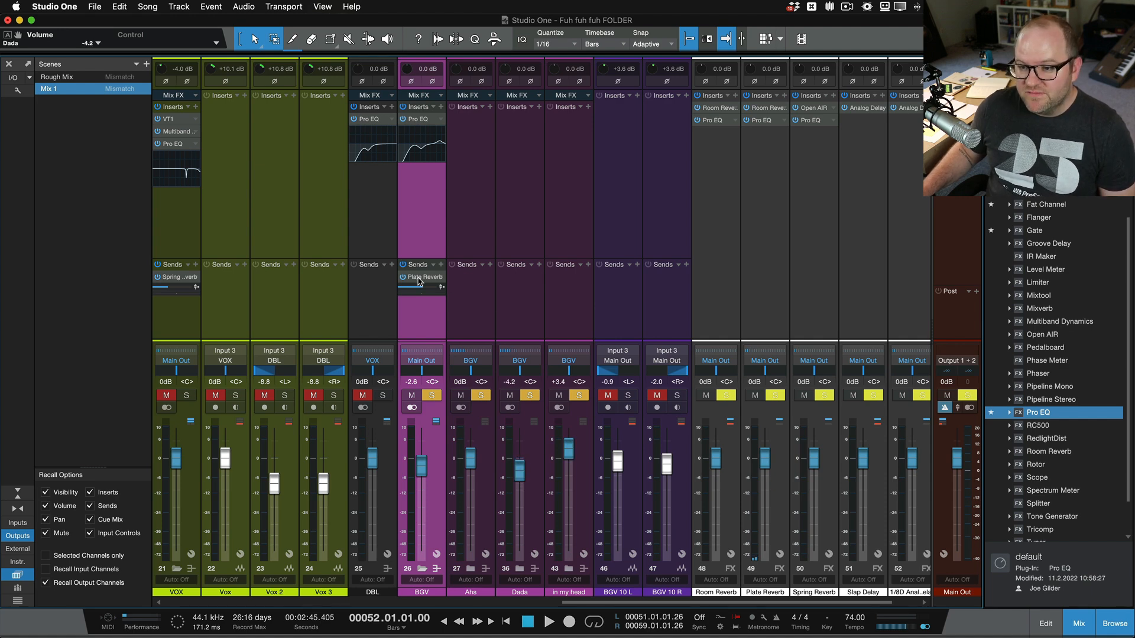
# Move the plate reverb send onto Ahs and add a Plate Reverb send to in my head.
pyautogui.click(421, 277)
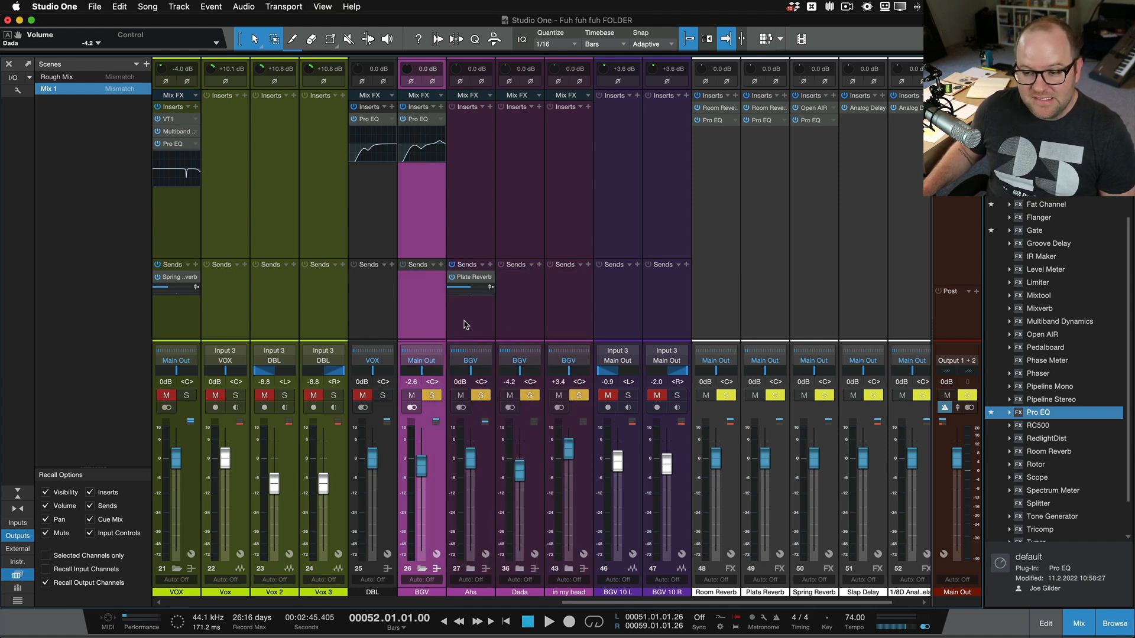
pyautogui.click(589, 263)
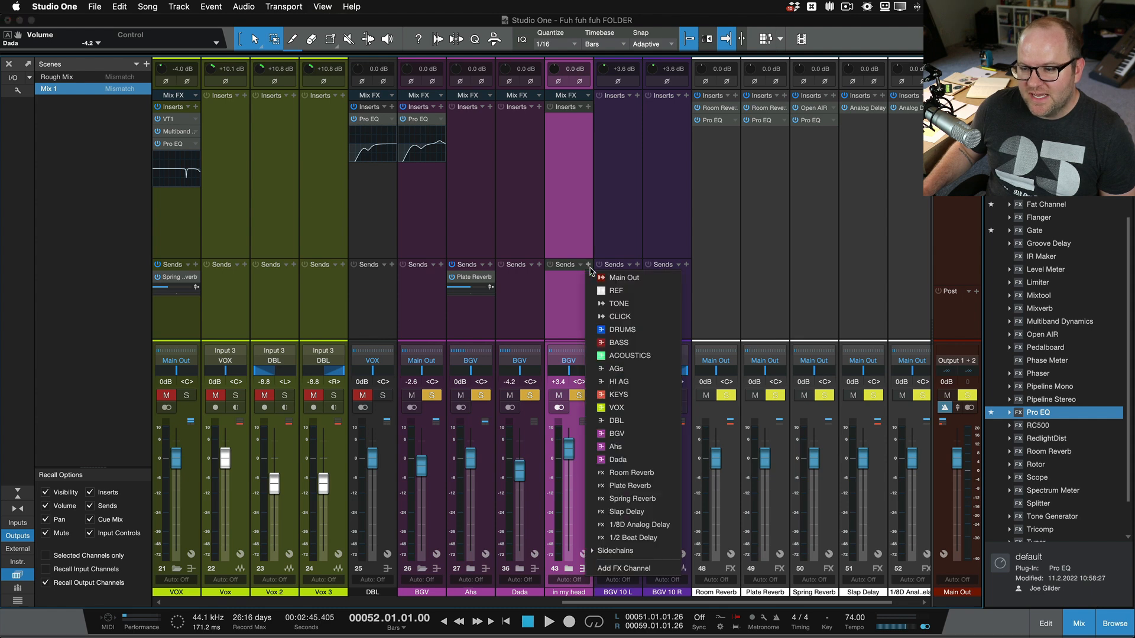
pyautogui.moveTo(630, 484)
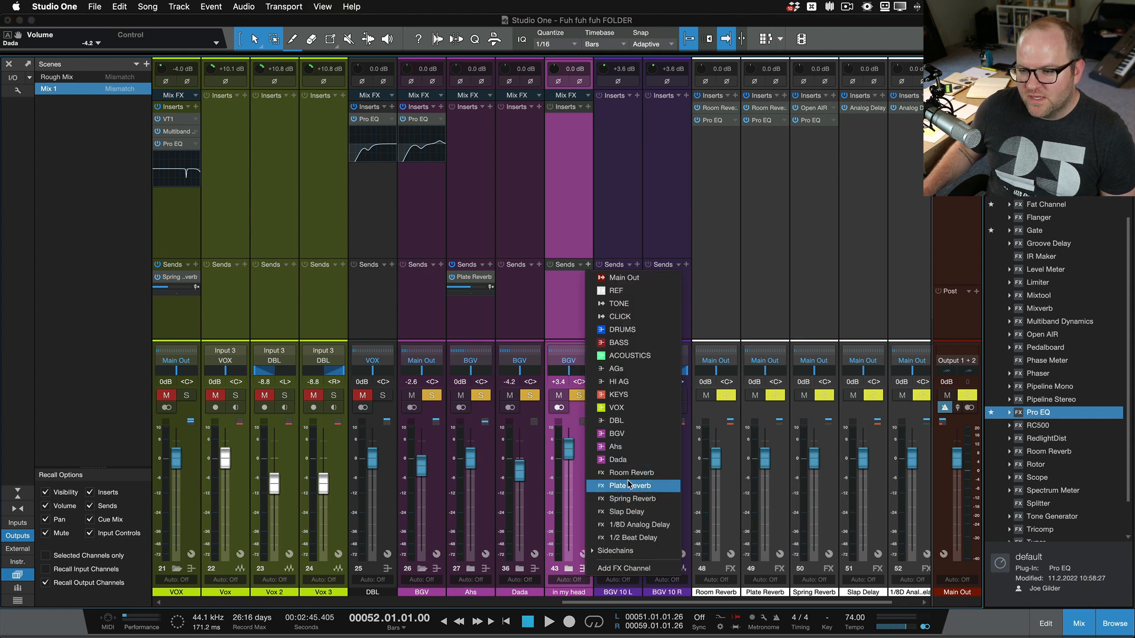
pyautogui.click(630, 484)
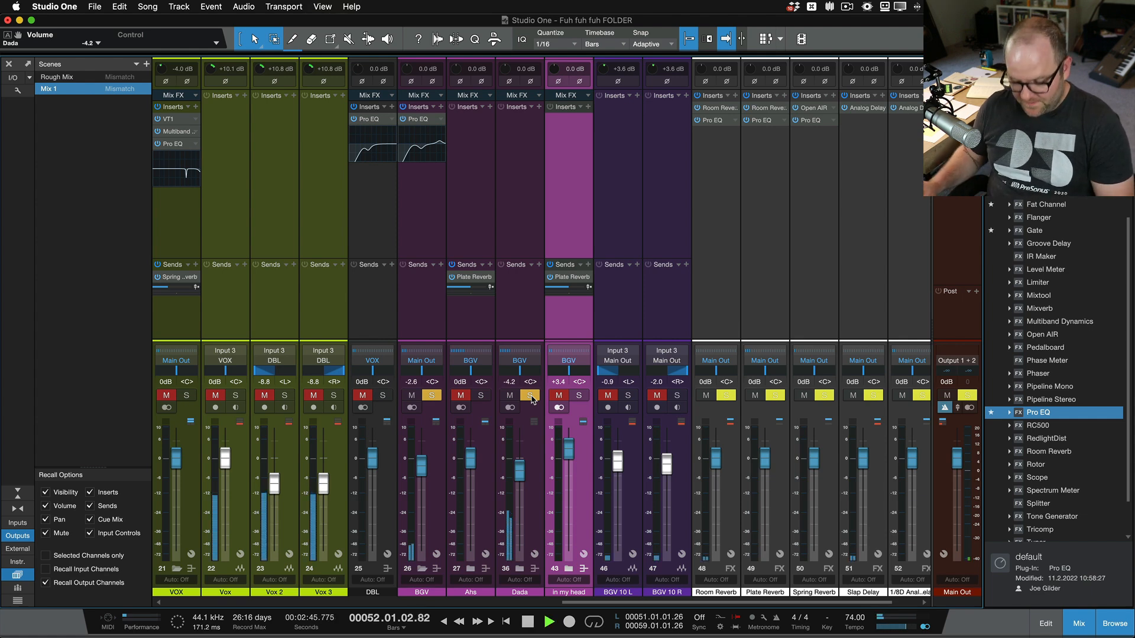
# Close the mixer and return to the track arrangement.
pyautogui.click(1044, 623)
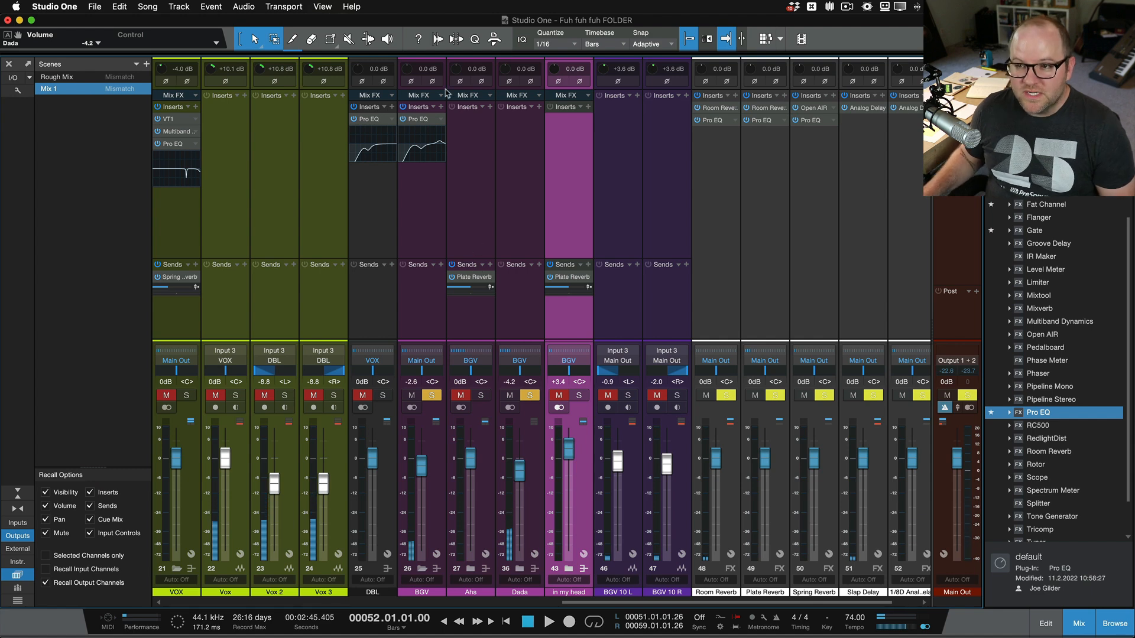
pyautogui.click(1045, 623)
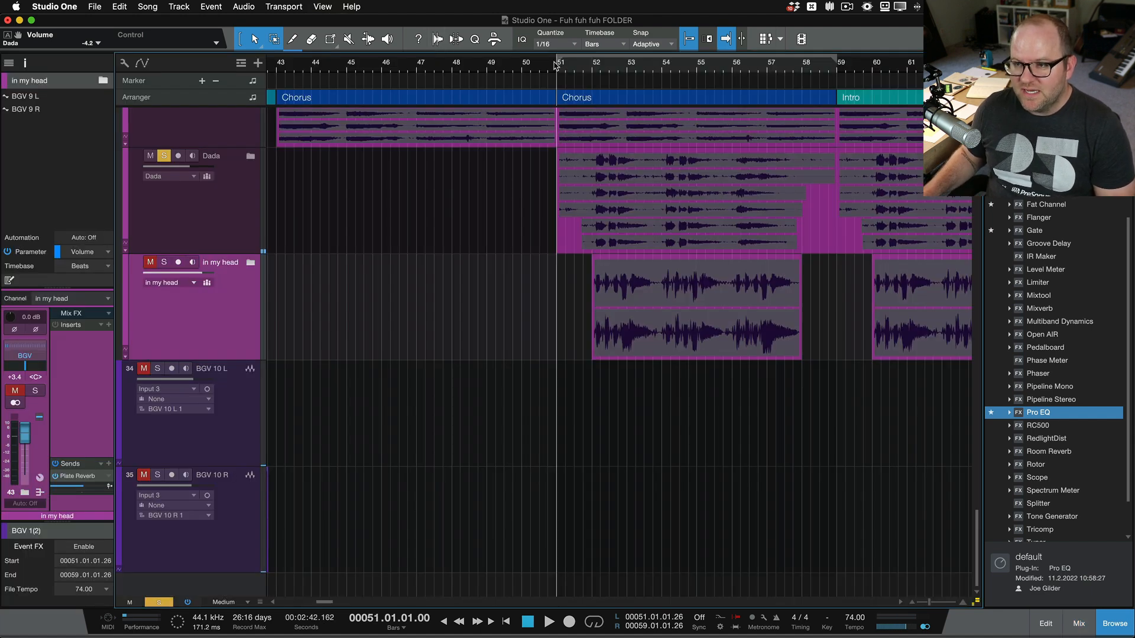
# Rebalance Ahs to about -1.1 dB and Dada to about -1.6 dB in the mixer, then hide it.
pyautogui.click(1079, 623)
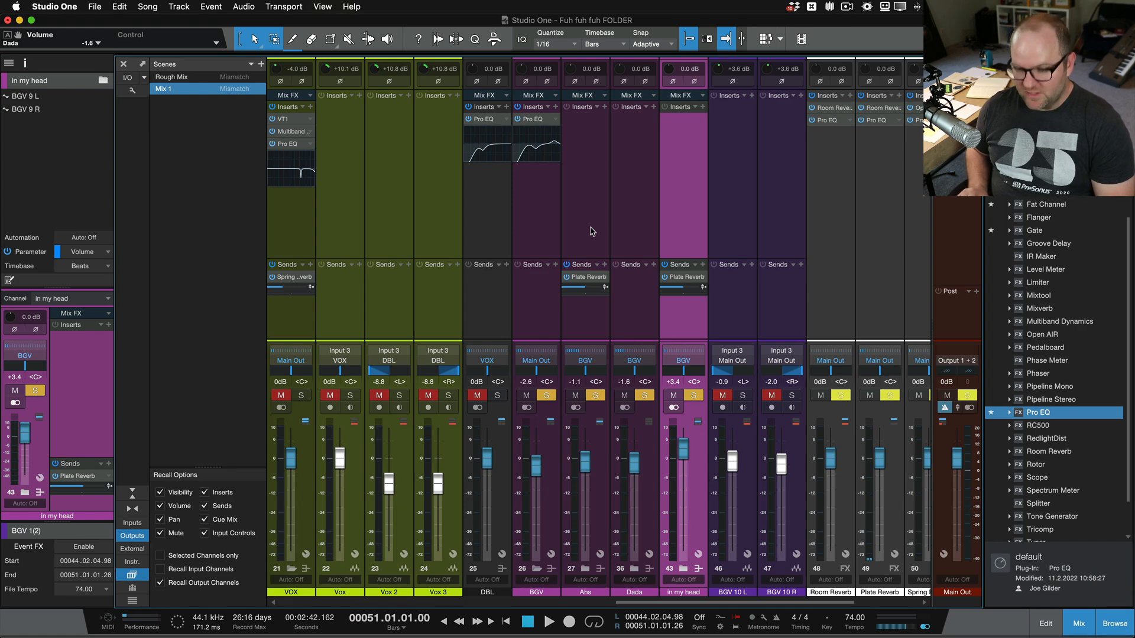
pyautogui.click(1044, 624)
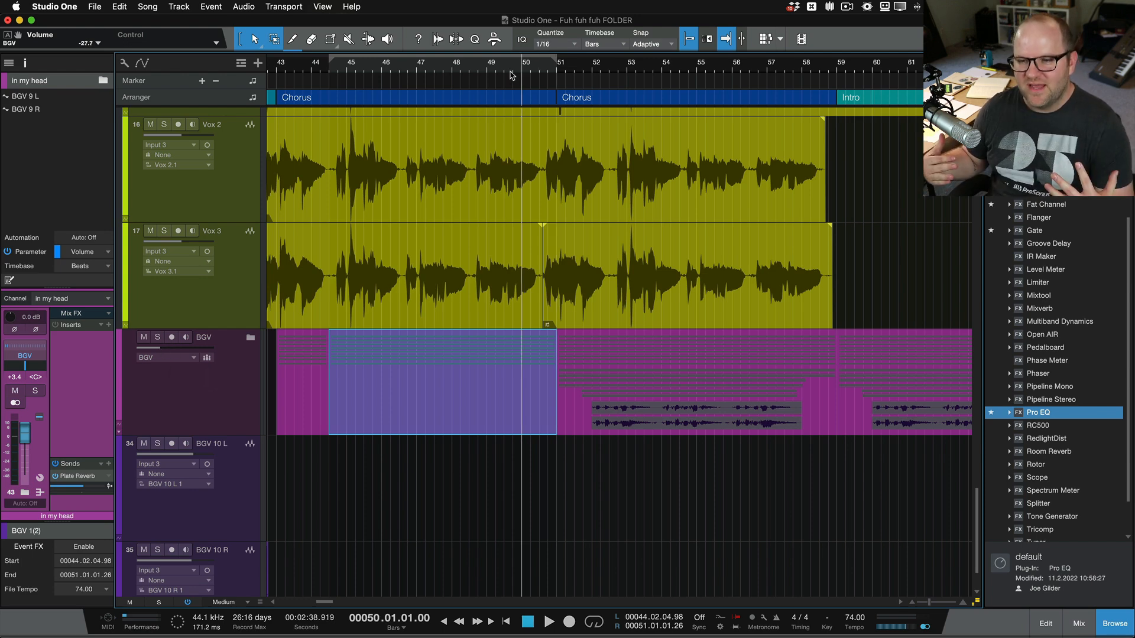
# Play the chorus and settle the BGV folder volume at about -1.1 dB.
pyautogui.click(550, 621)
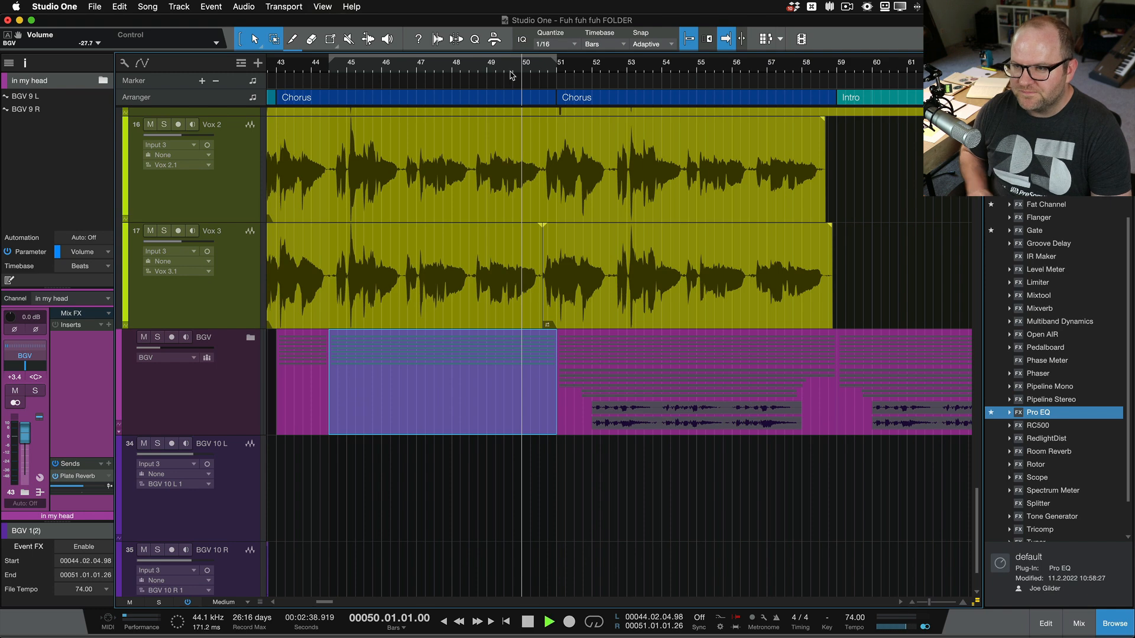
pyautogui.moveTo(167, 351); pyautogui.dragTo(167, 344)
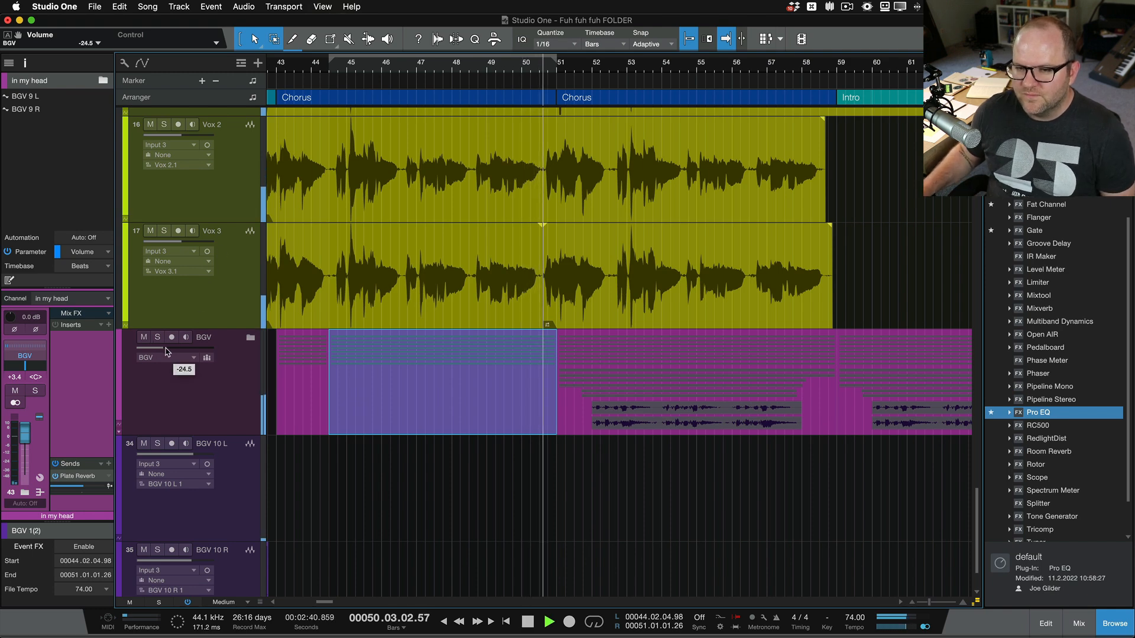
pyautogui.moveTo(167, 351); pyautogui.dragTo(189, 351)
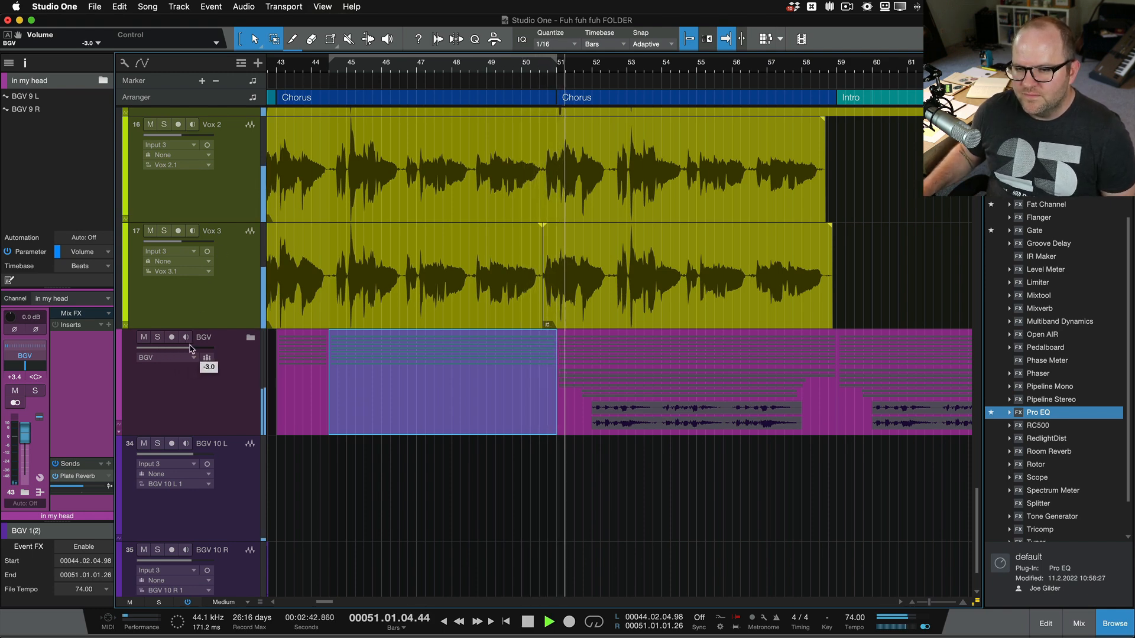
pyautogui.moveTo(208, 357); pyautogui.dragTo(208, 348)
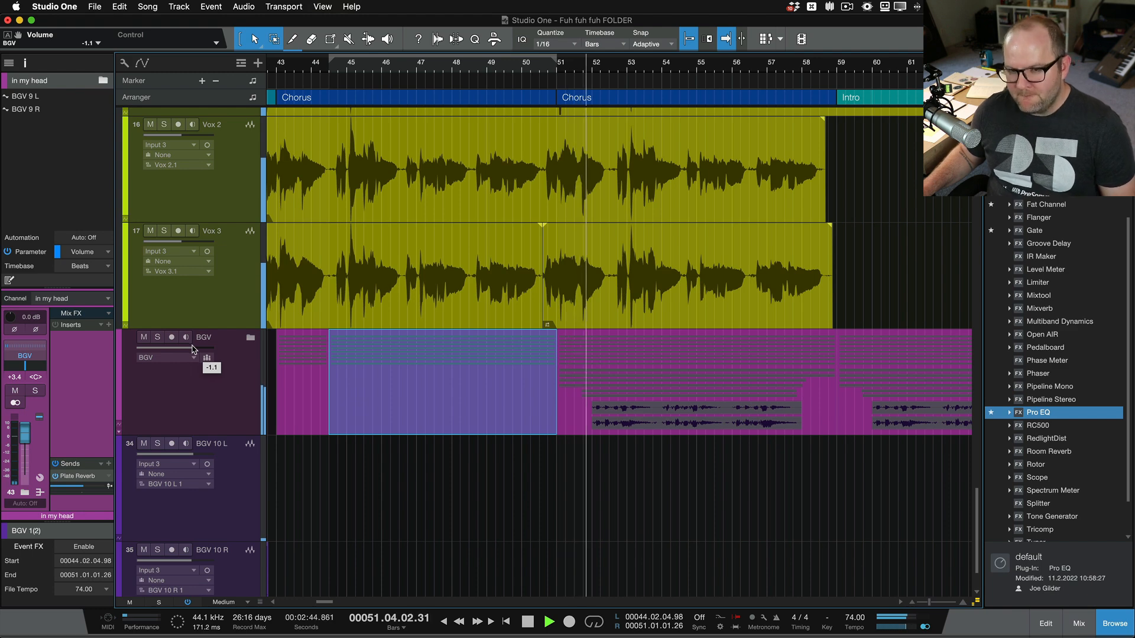